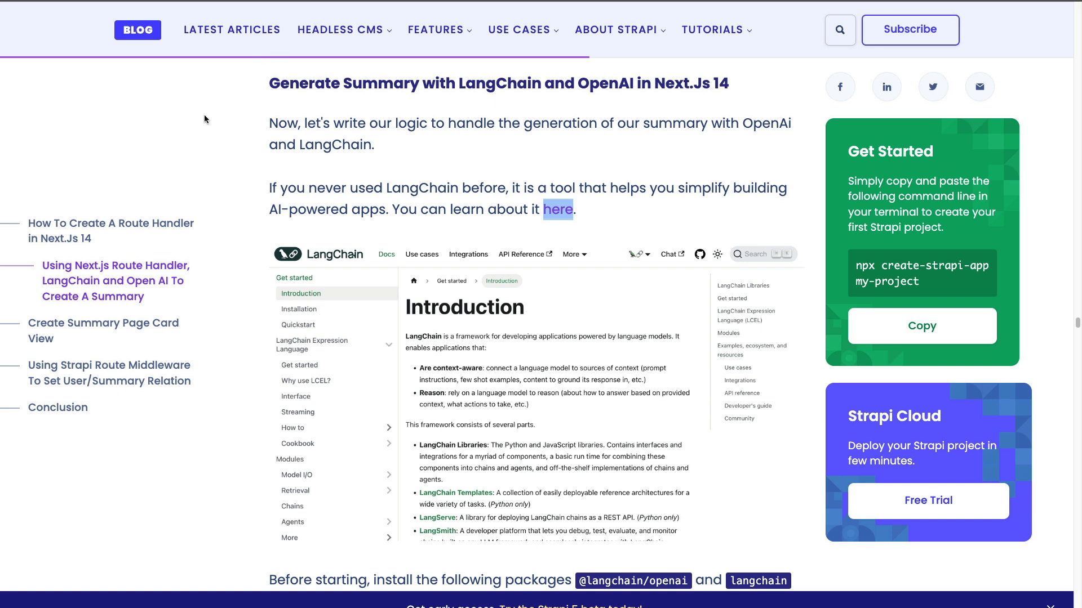
pyautogui.moveTo(204, 119)
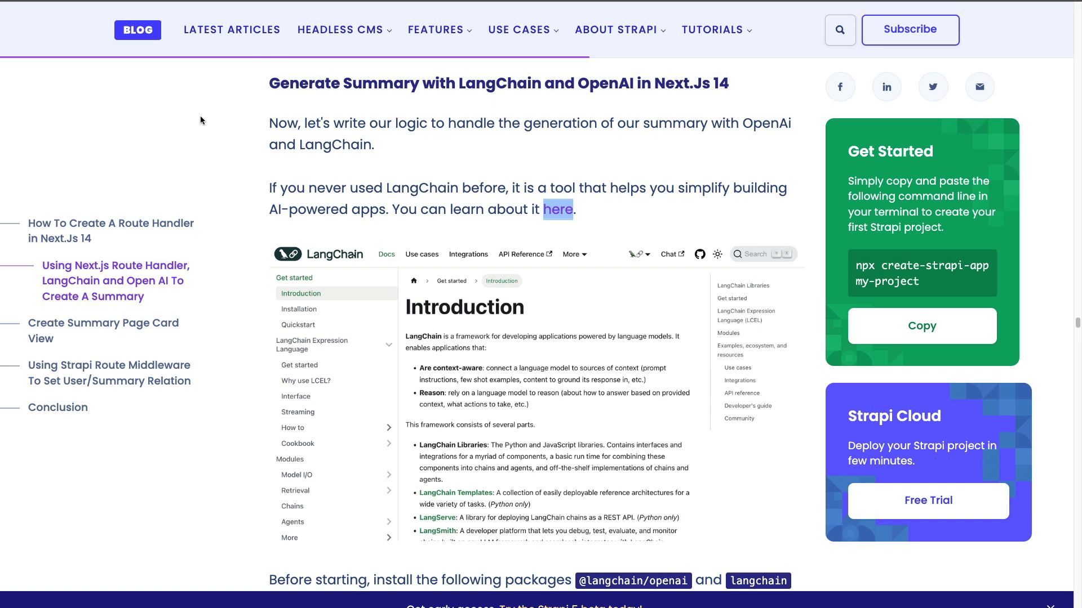
pyautogui.moveTo(644, 382)
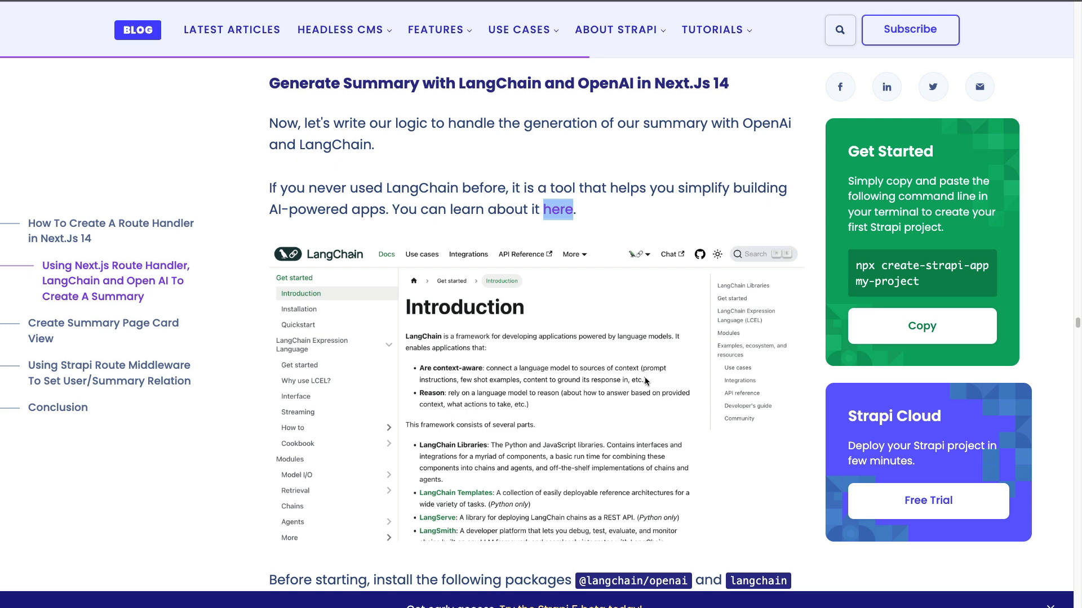
# Step: Scroll the Strapi tutorial to the yarn add LangChain command and the route handler imports
pyautogui.scroll(-3)
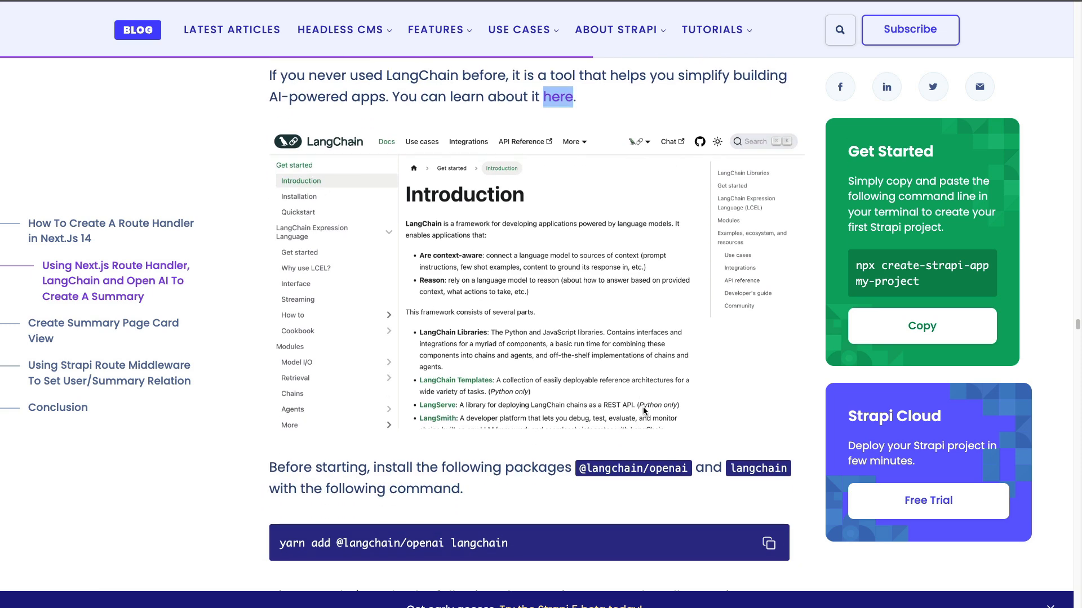
pyautogui.scroll(-3)
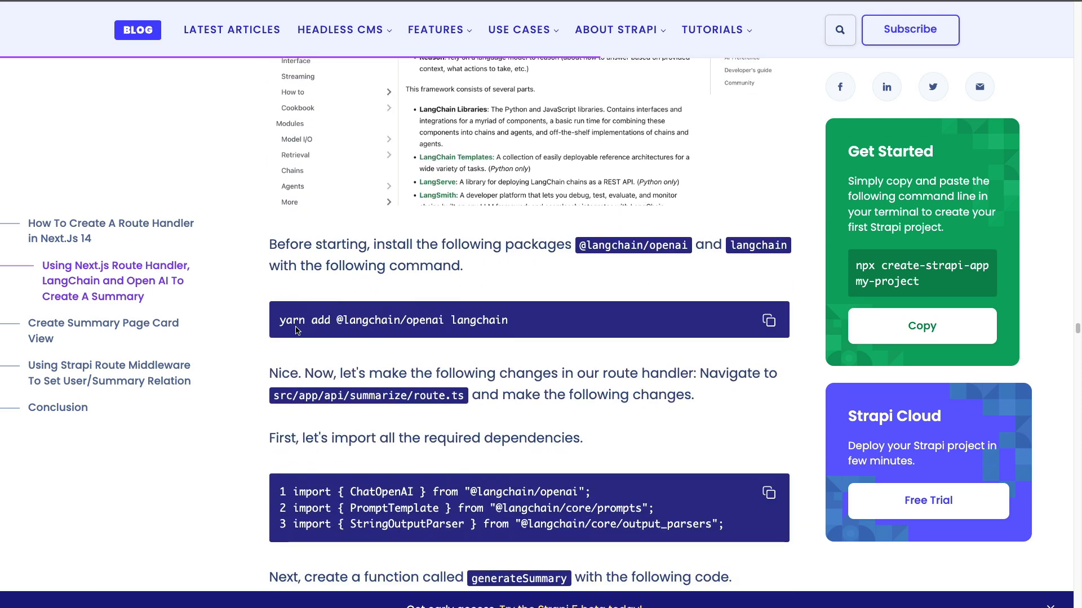
pyautogui.moveTo(718, 331)
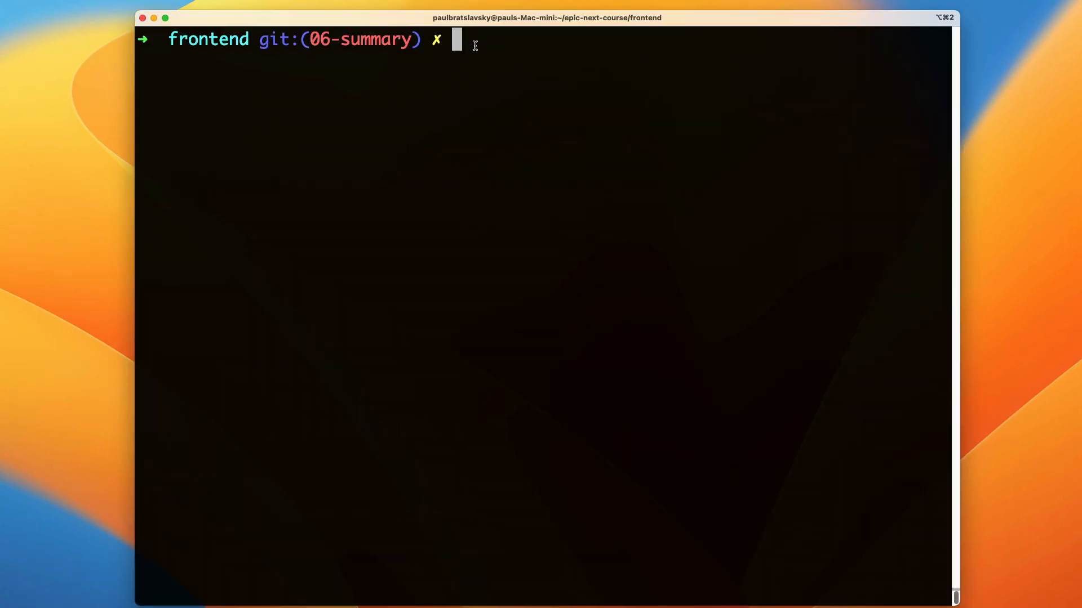
pyautogui.moveTo(147, 33)
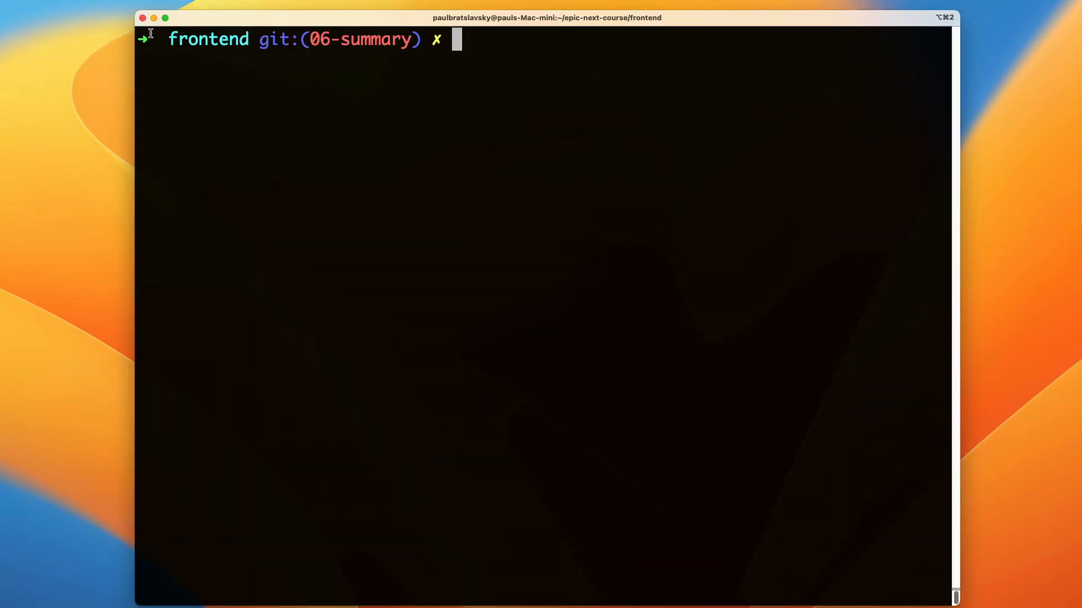
pyautogui.write('yarn add @langchain/openai langchain')
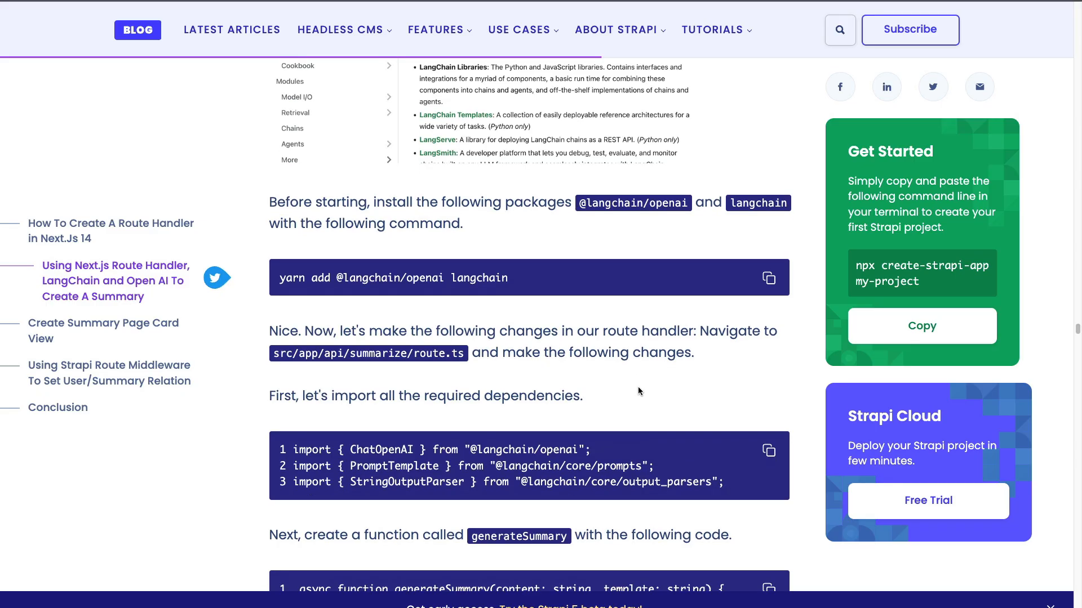
# Step: Scroll the tutorial to the import block and the generateSummary code listing
pyautogui.scroll(-3)
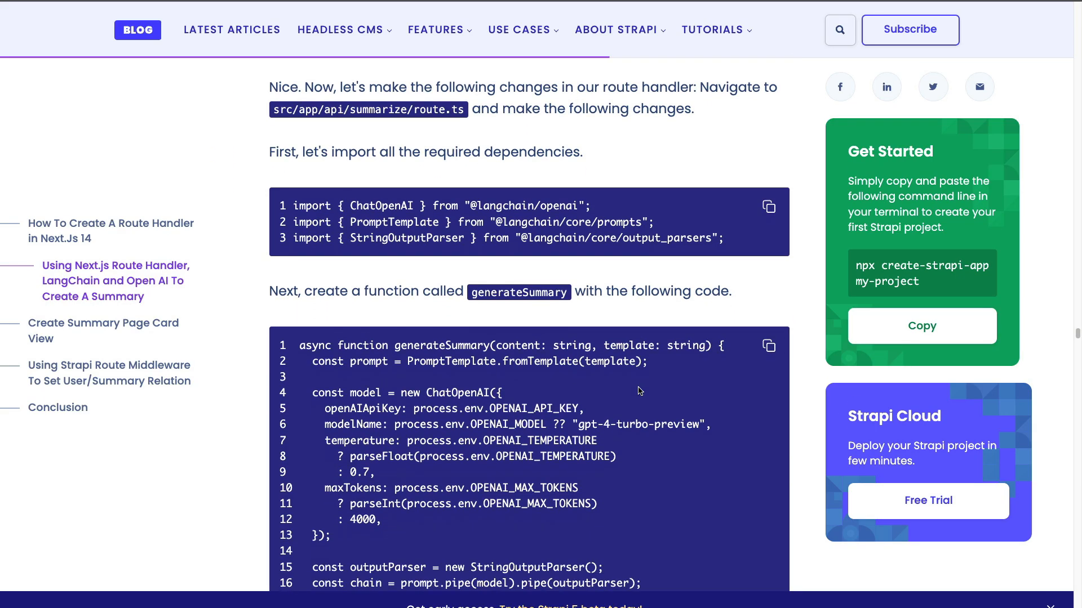
pyautogui.moveTo(216, 210)
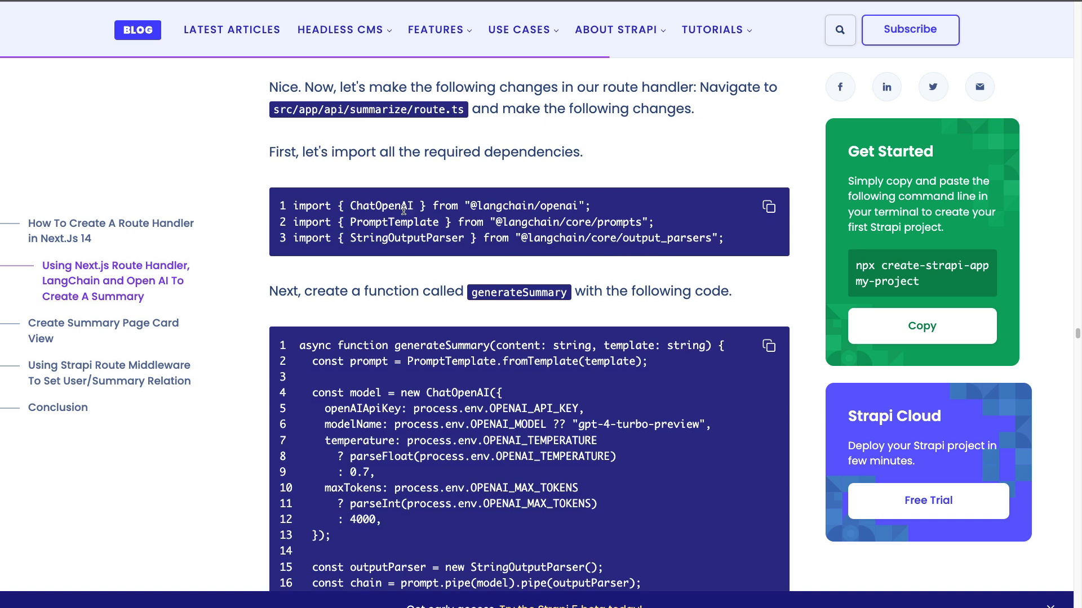
pyautogui.moveTo(439, 222)
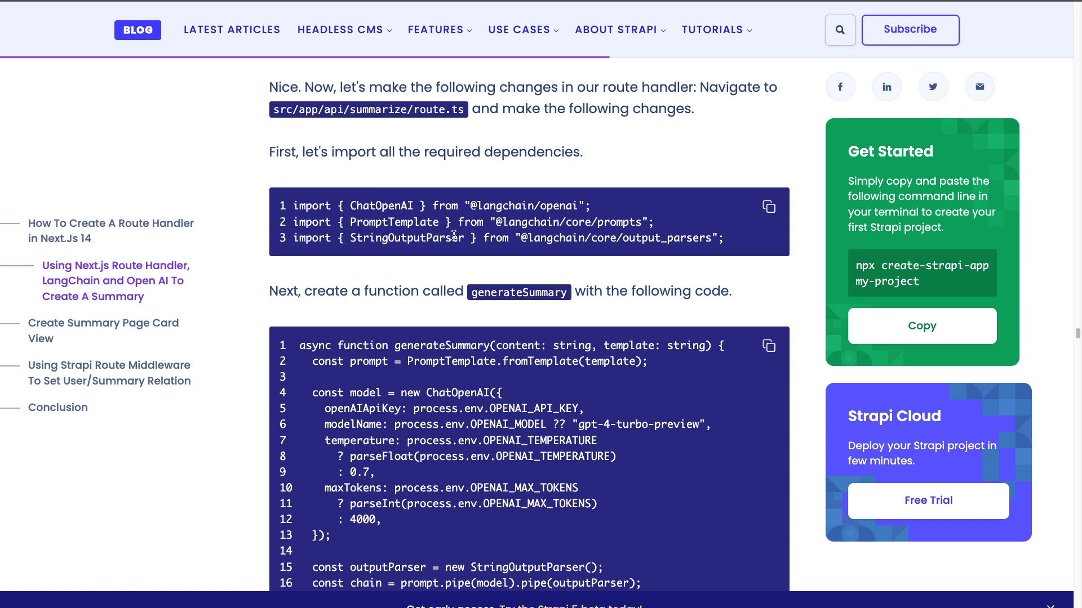
pyautogui.moveTo(493, 238)
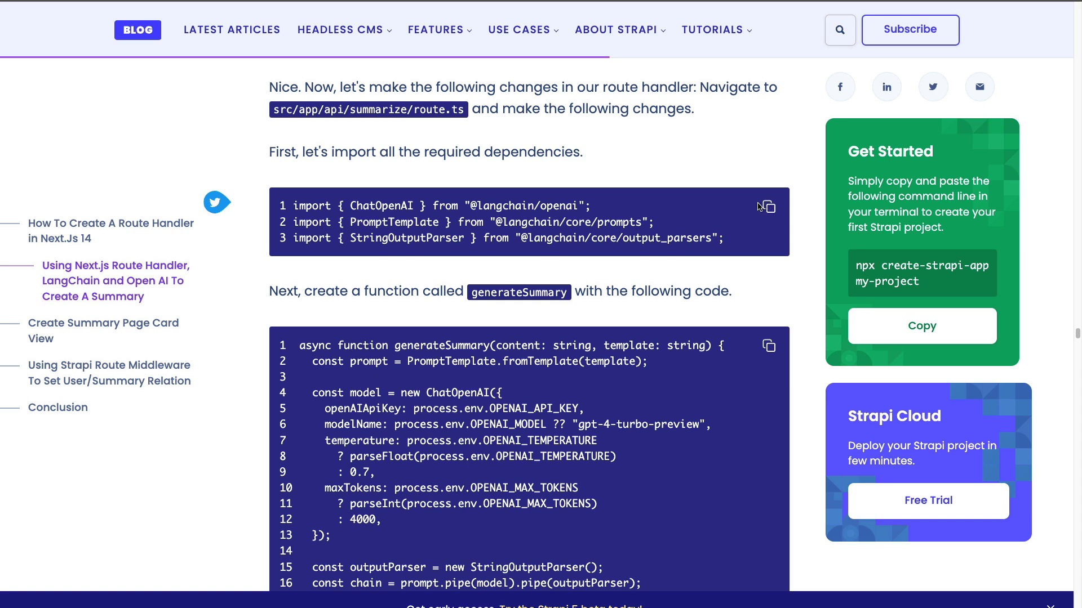
pyautogui.moveTo(719, 178)
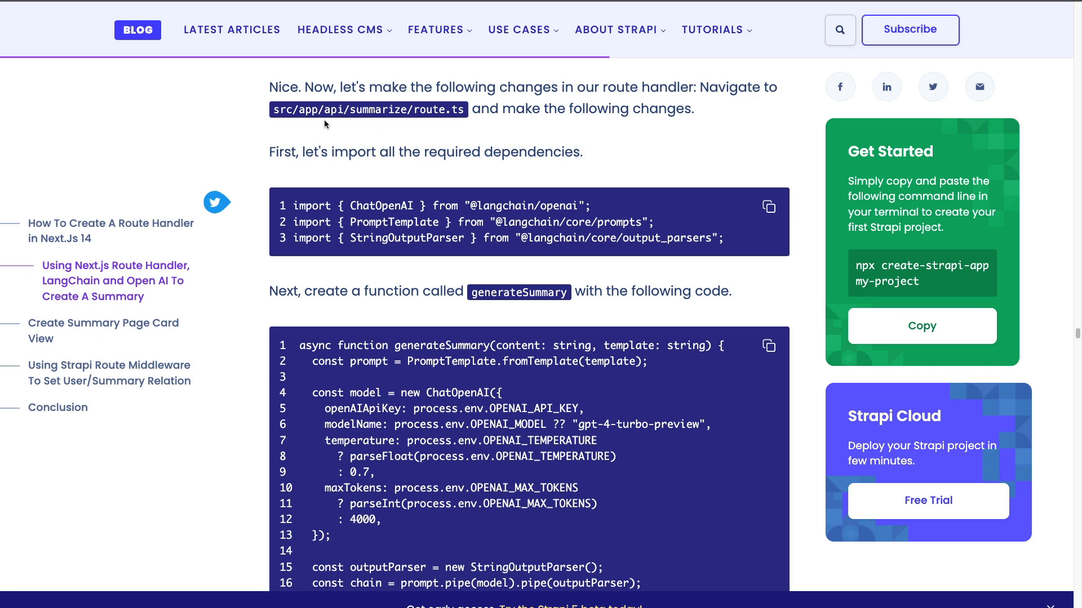
pyautogui.moveTo(406, 124)
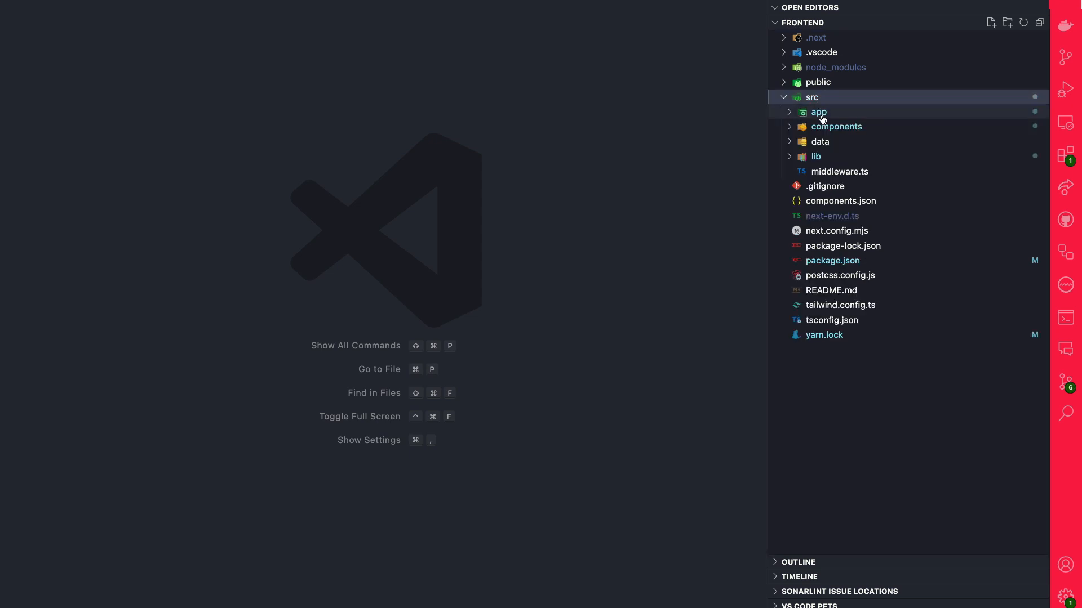
# Step: Open src/app/api/summarize/route.ts and add an empty async generateSummary(content, template) function
pyautogui.click(818, 111)
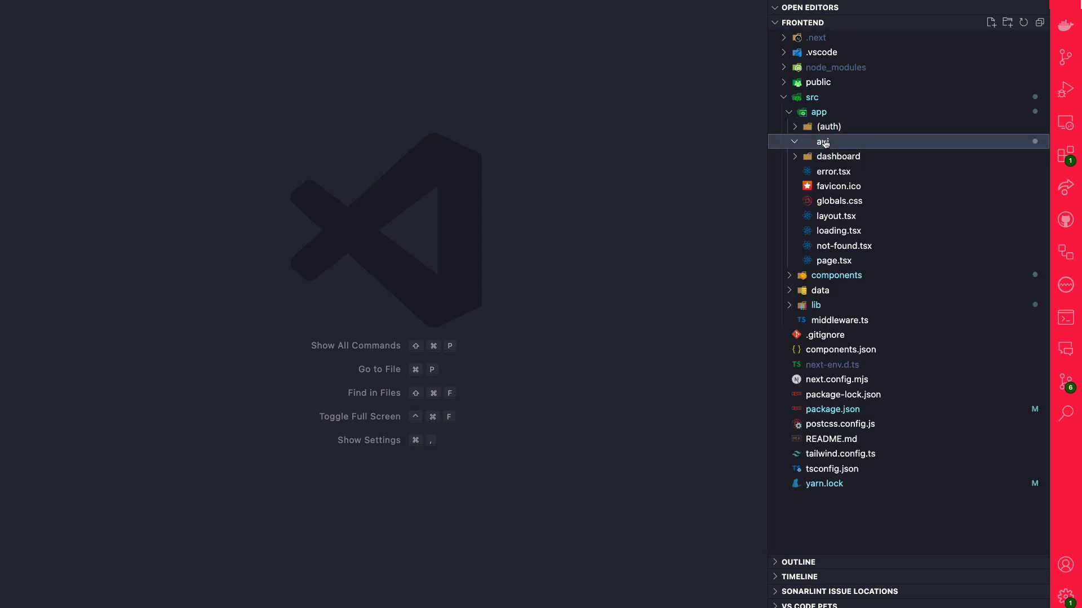
pyautogui.click(837, 171)
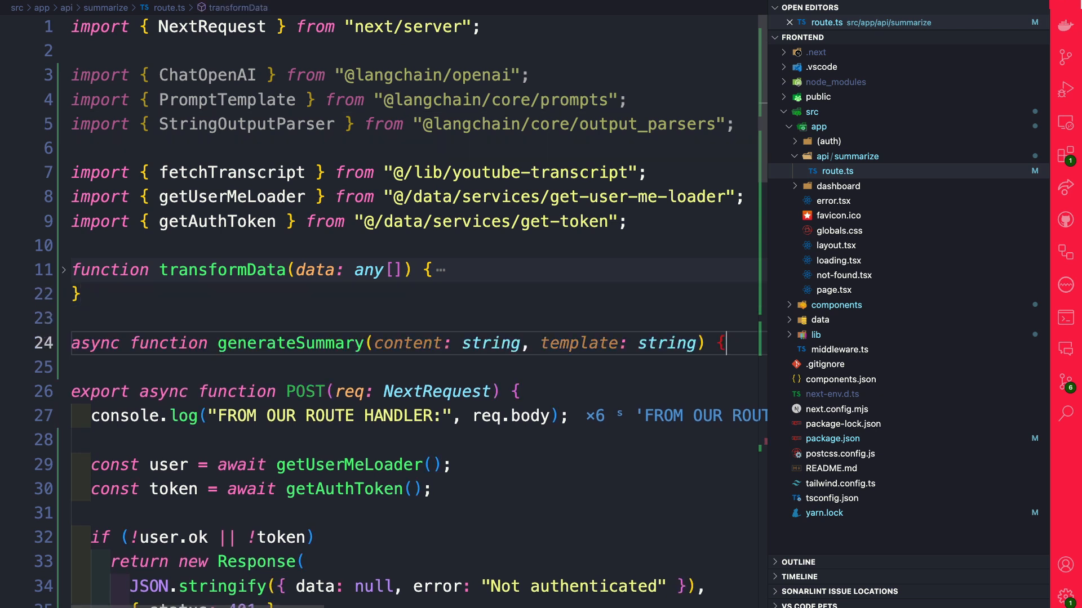
pyautogui.write('{}')
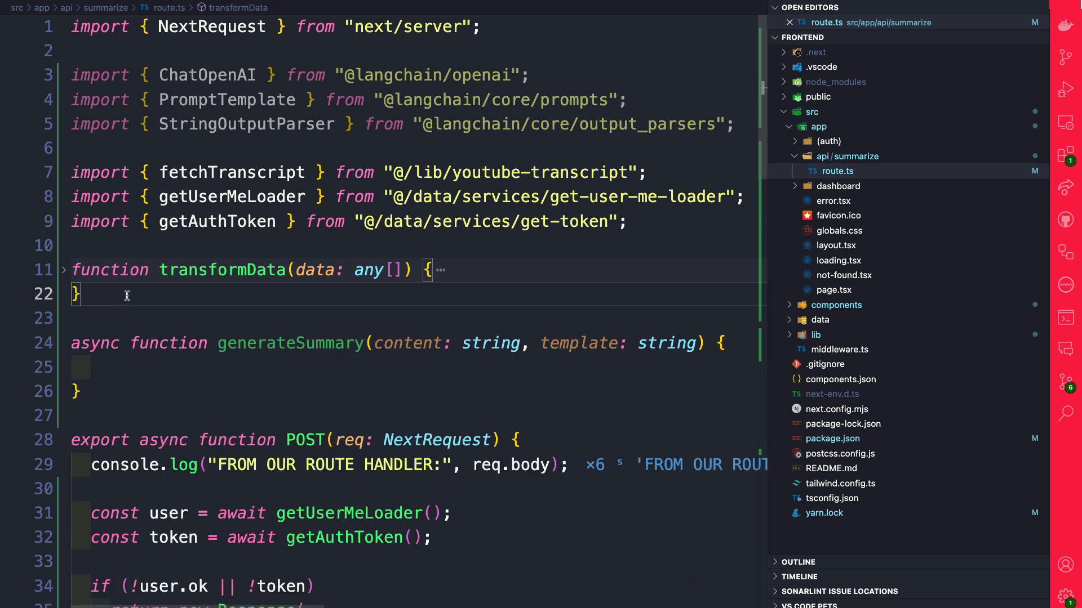
pyautogui.write('export')
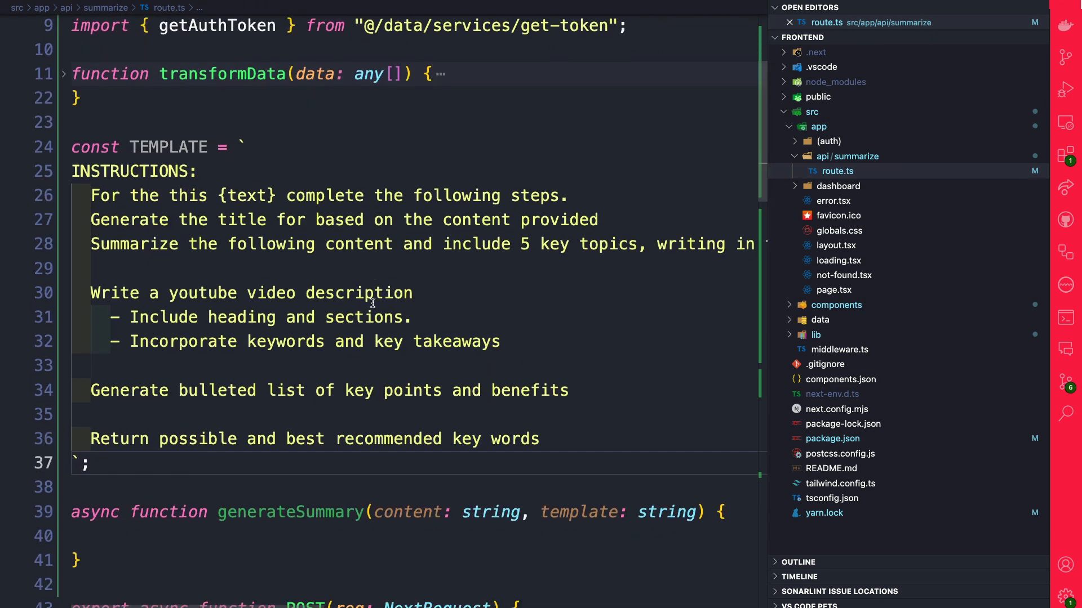
pyautogui.moveTo(369, 265)
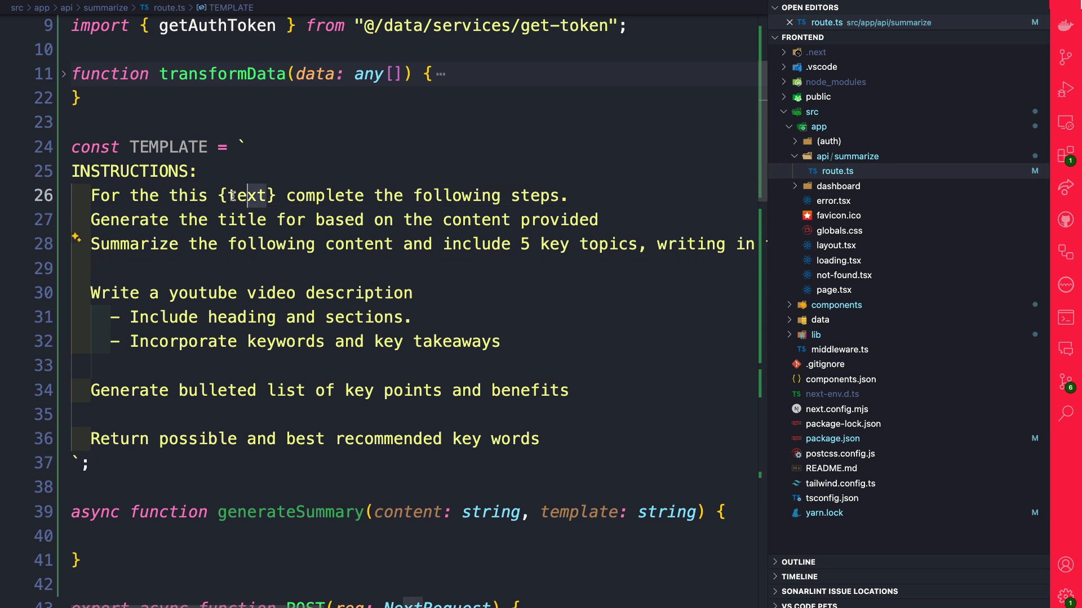
# Step: Edit the TEMPLATE prompt's wording for title, summary, key points and keywords
pyautogui.doubleClick(244, 195)
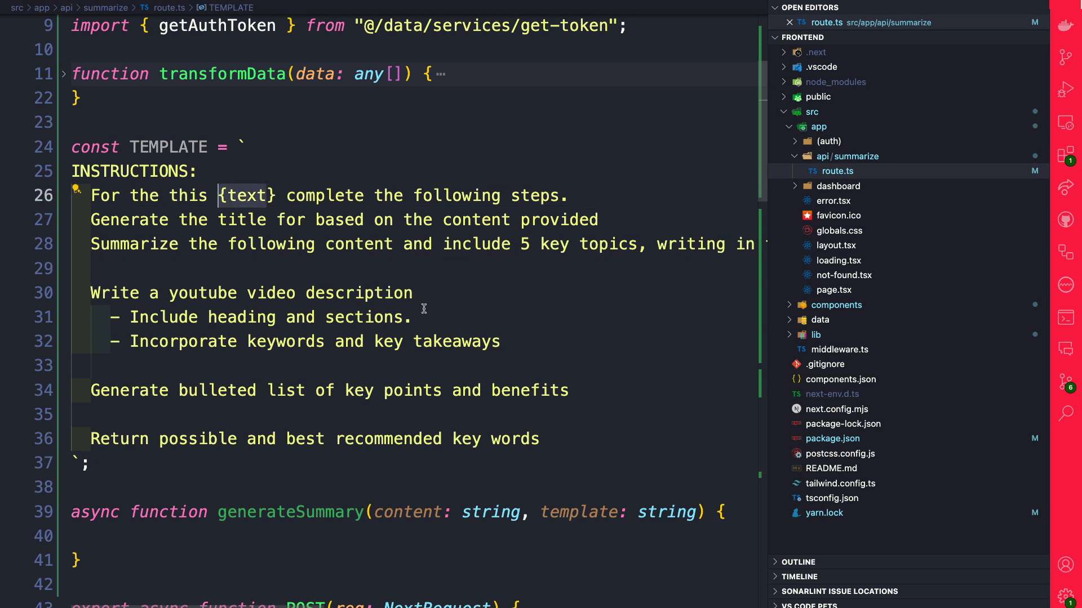
pyautogui.moveTo(437, 281)
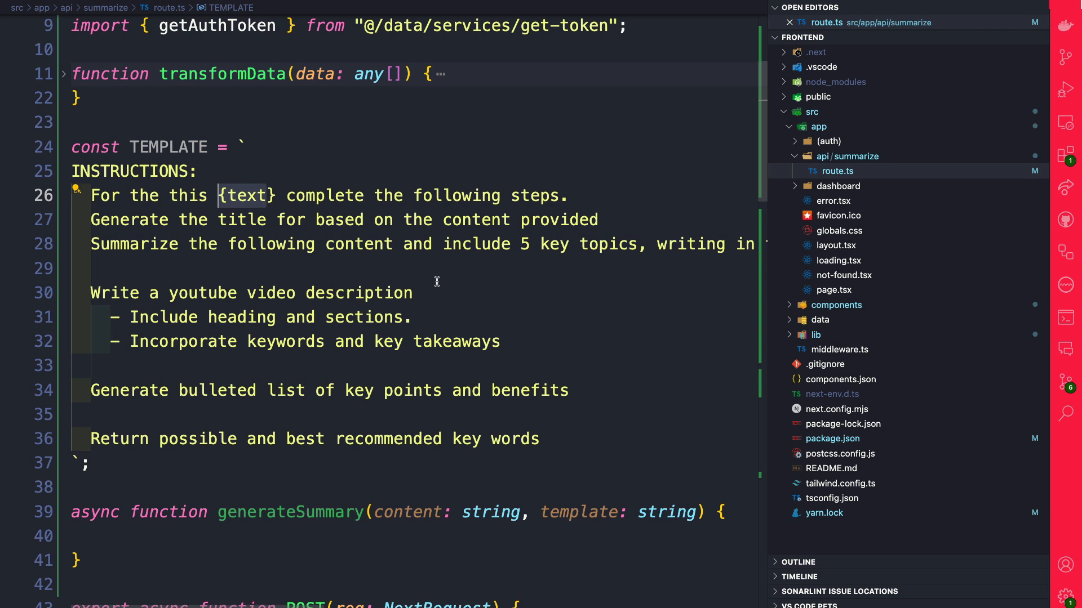
pyautogui.click(313, 219)
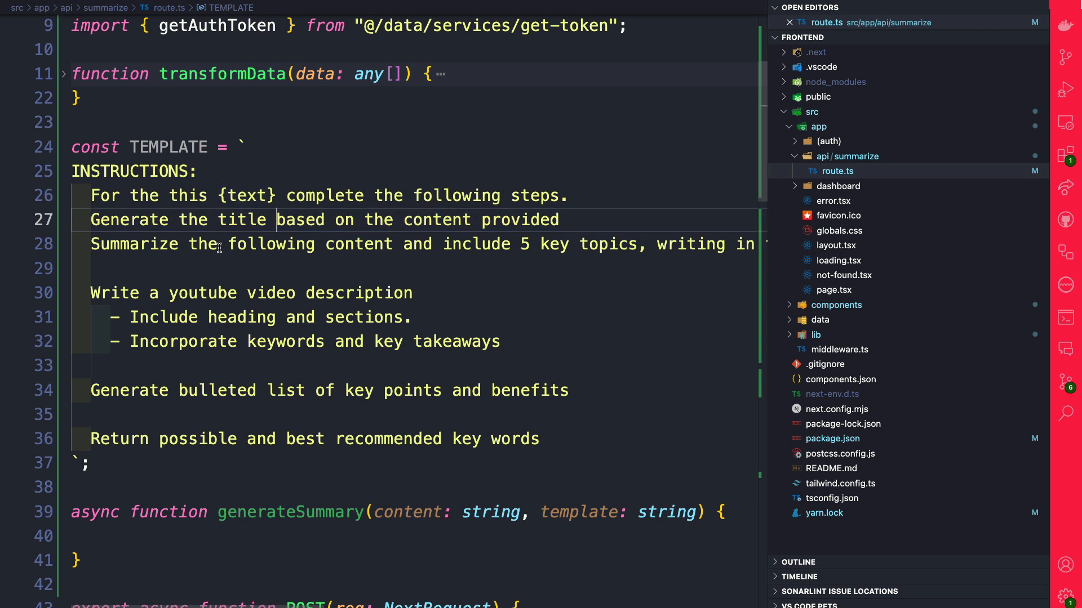
pyautogui.moveTo(670, 253)
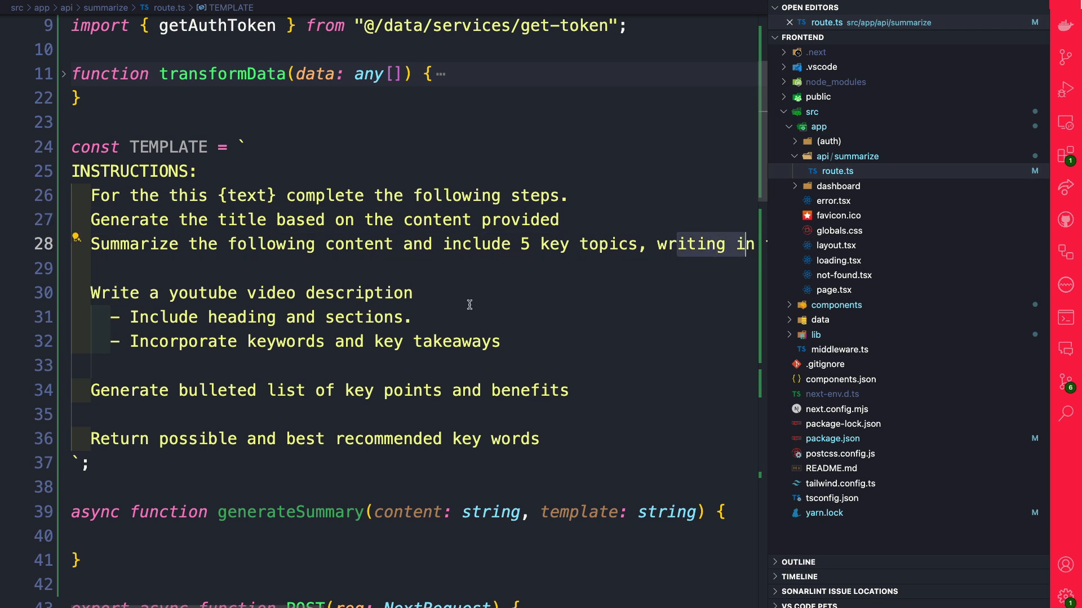
pyautogui.doubleClick(463, 341)
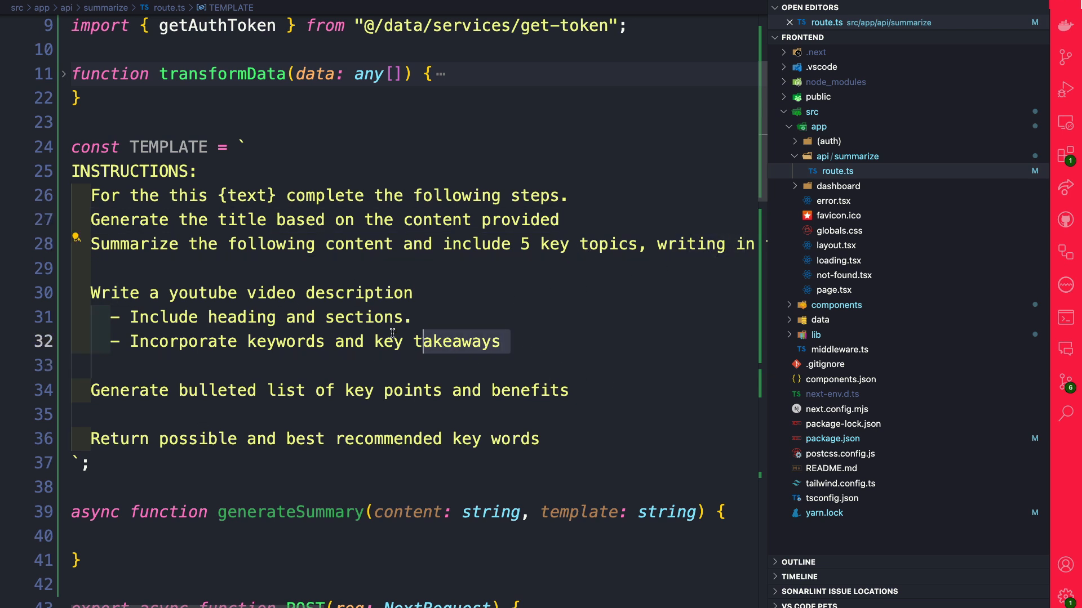
pyautogui.click(595, 366)
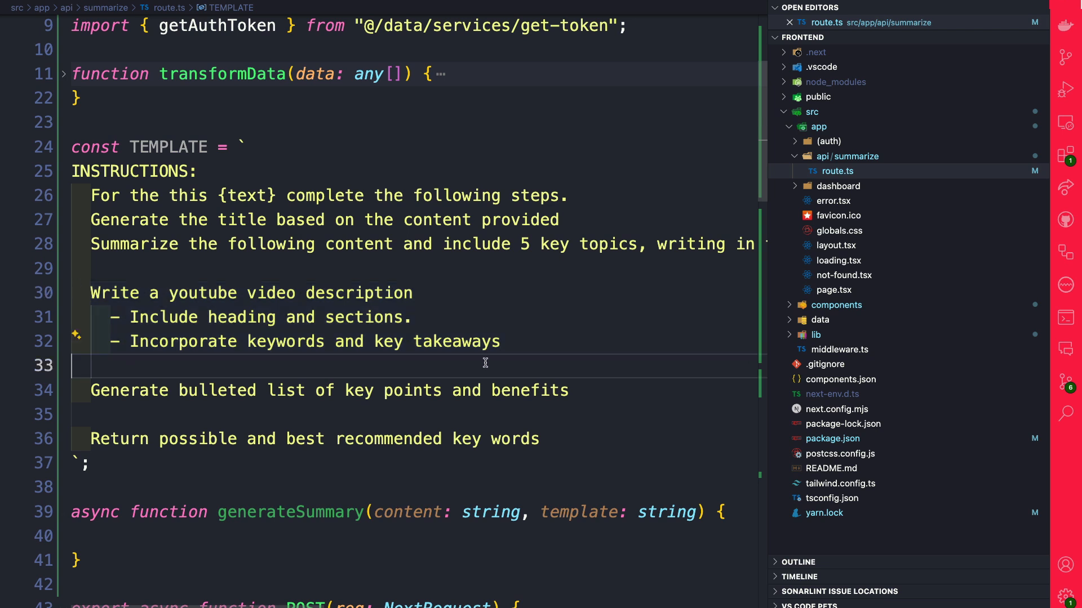
pyautogui.moveTo(309, 401)
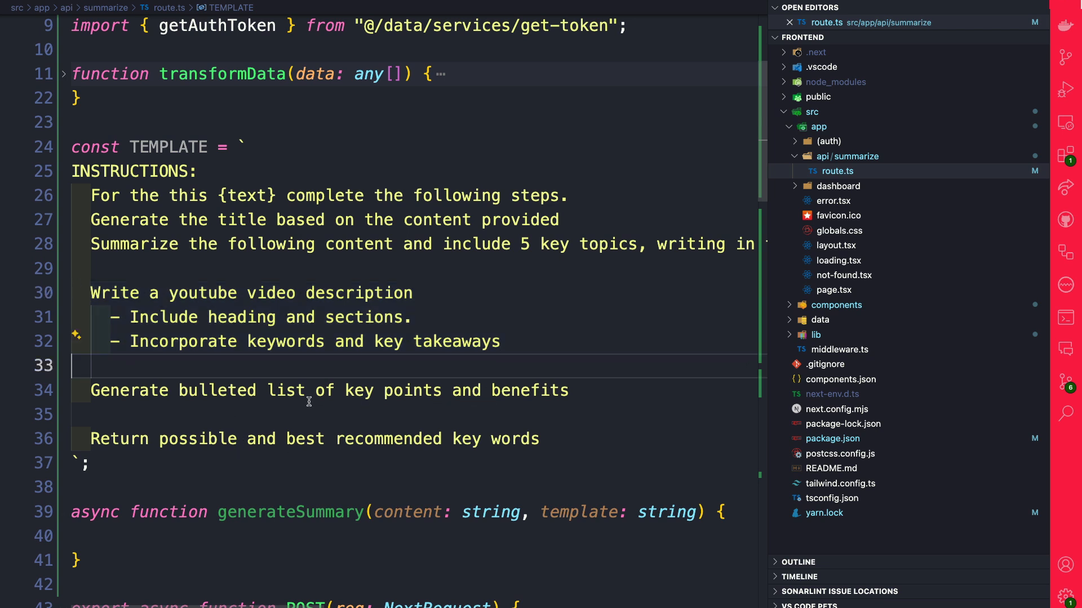
pyautogui.moveTo(176, 442)
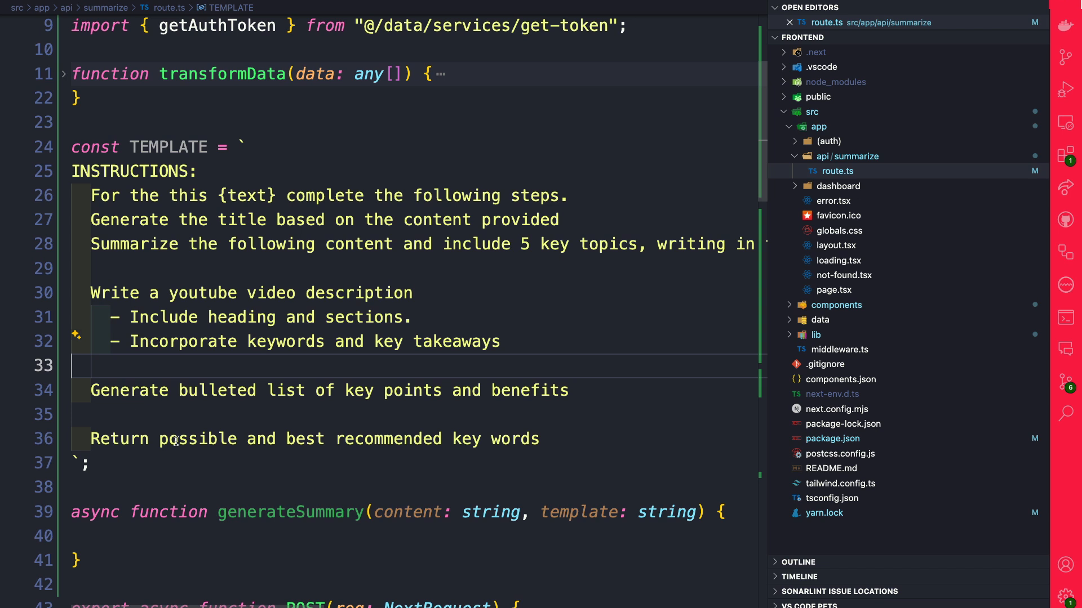
pyautogui.moveTo(221, 406)
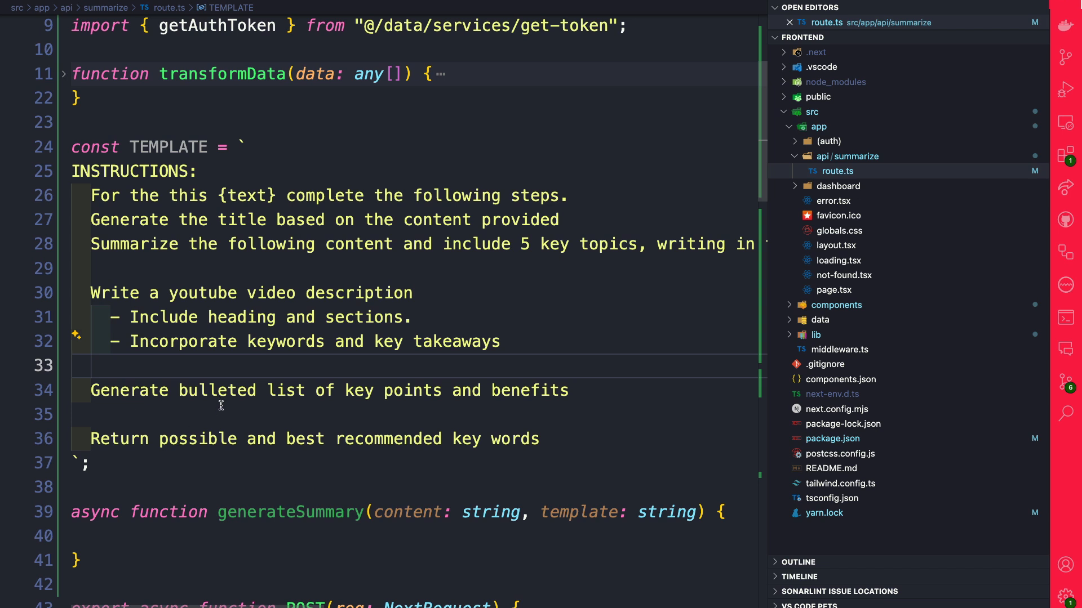
pyautogui.scroll(-3)
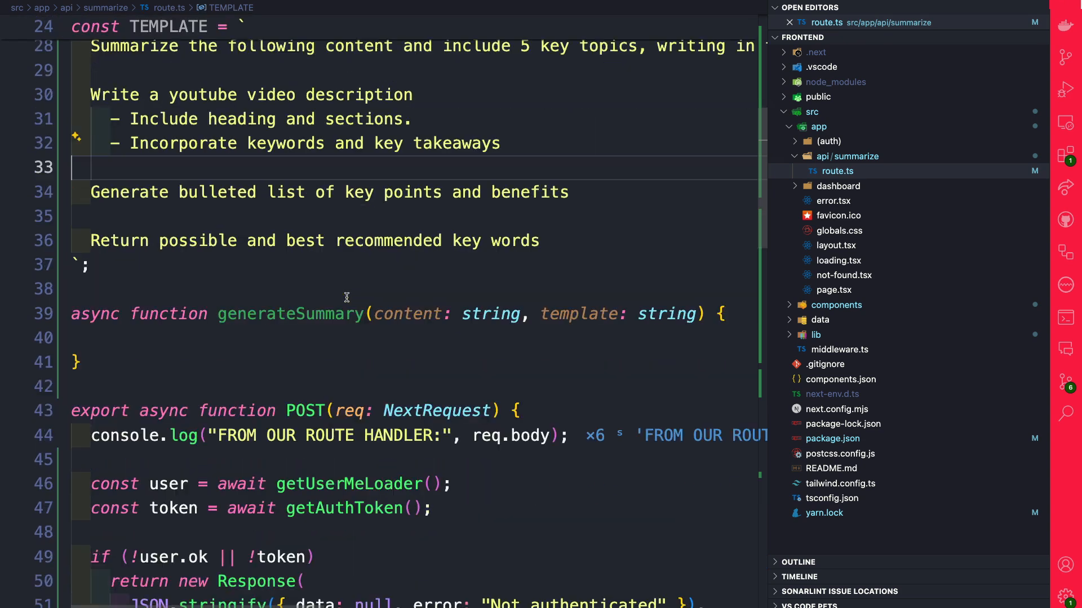
# Step: Add PromptTemplate.fromTemplate(template) and a ChatOpenAI model using OPENAI_API_KEY and env settings
pyautogui.write('const prompt = PromptTemplate.fromTemplate(template);')
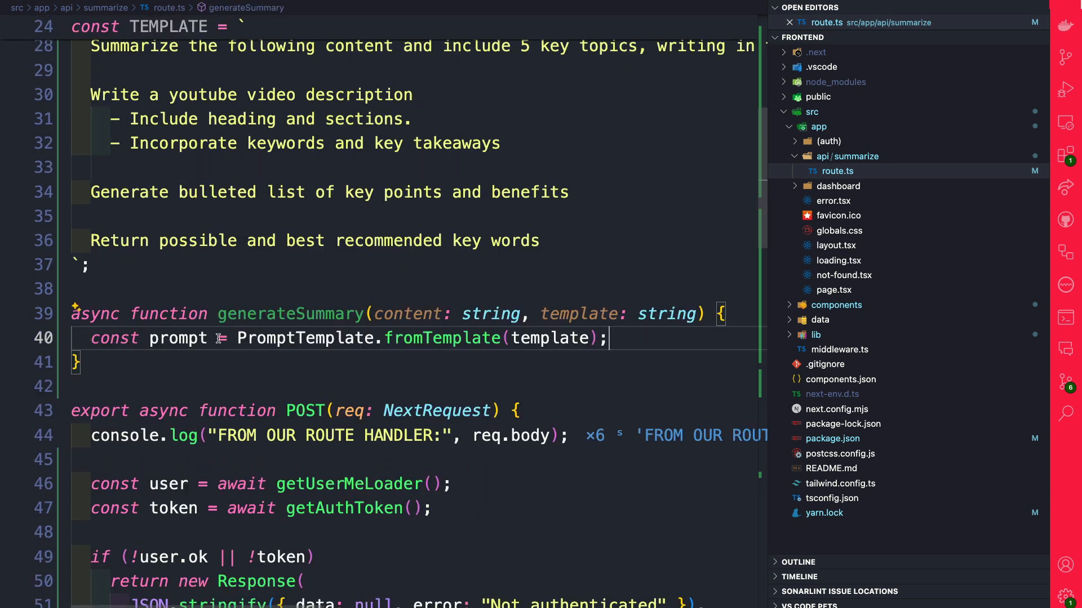
pyautogui.moveTo(307, 338)
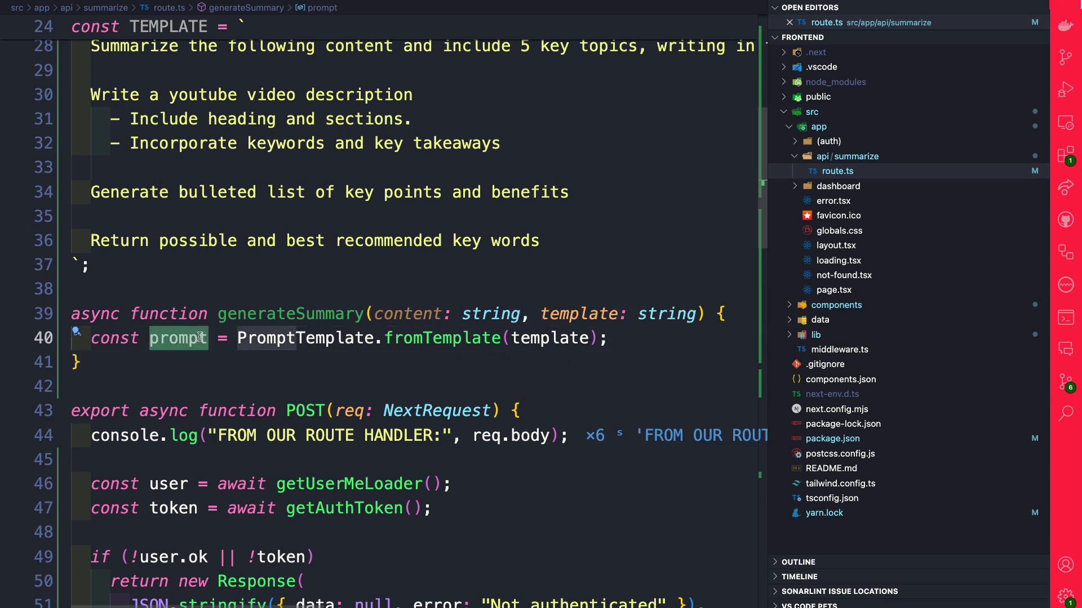
pyautogui.click(609, 338)
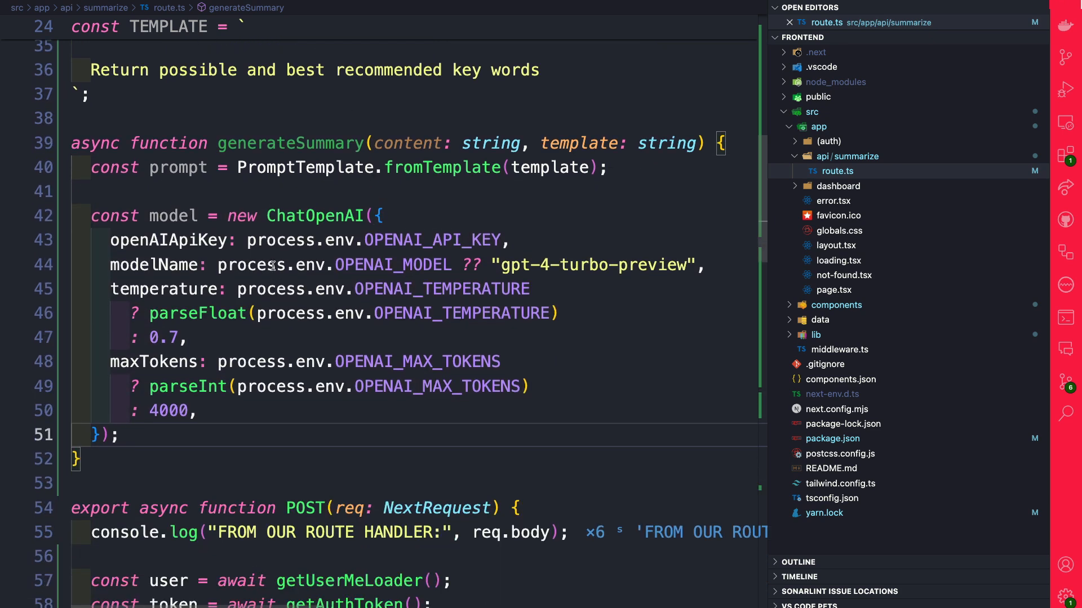
pyautogui.moveTo(314, 216)
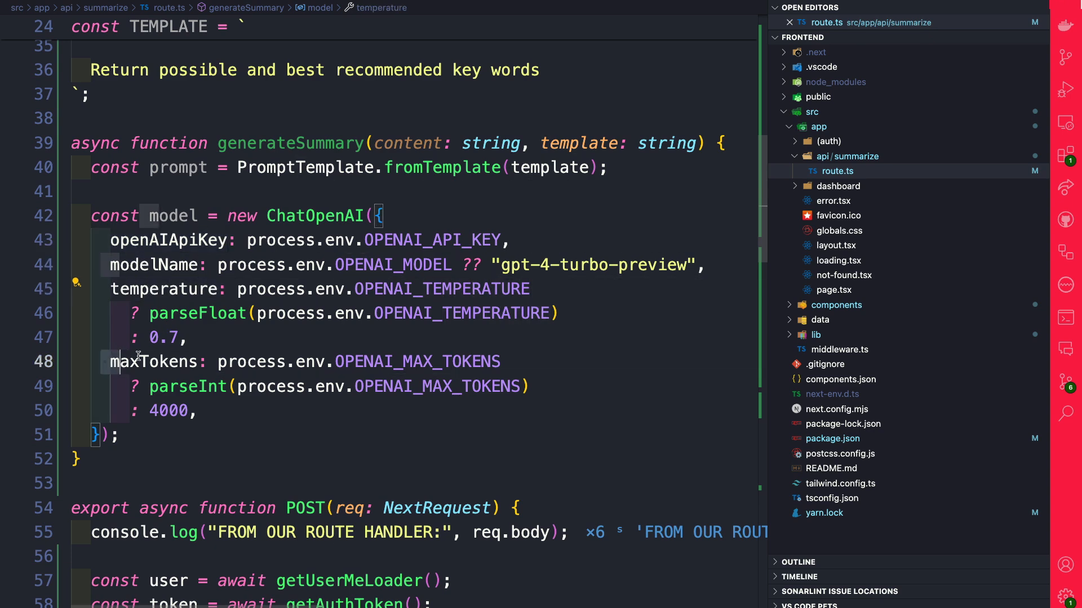
pyautogui.doubleClick(153, 361)
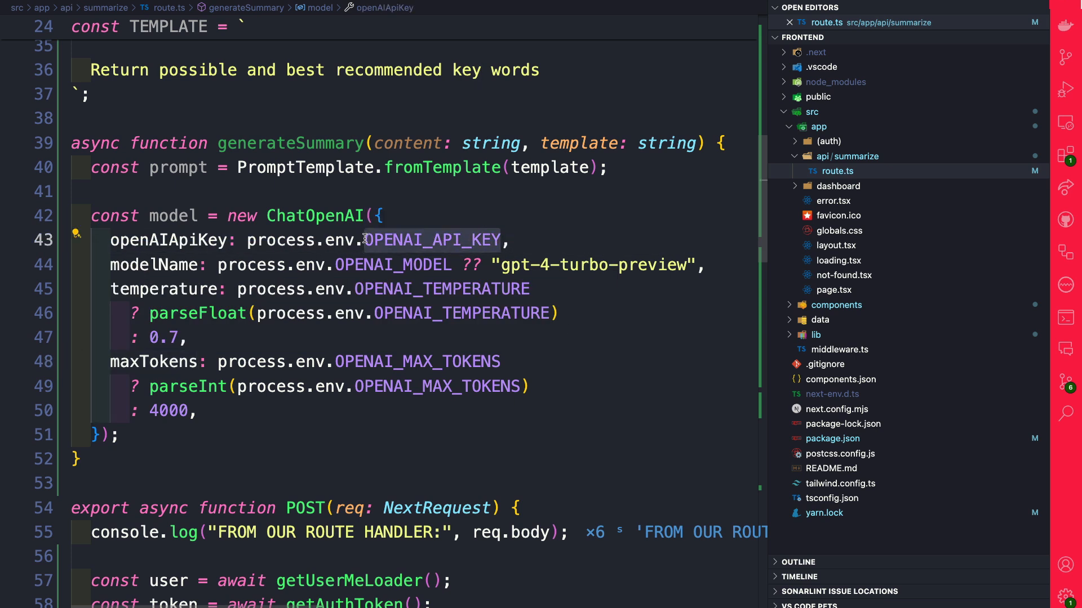
pyautogui.moveTo(432, 239)
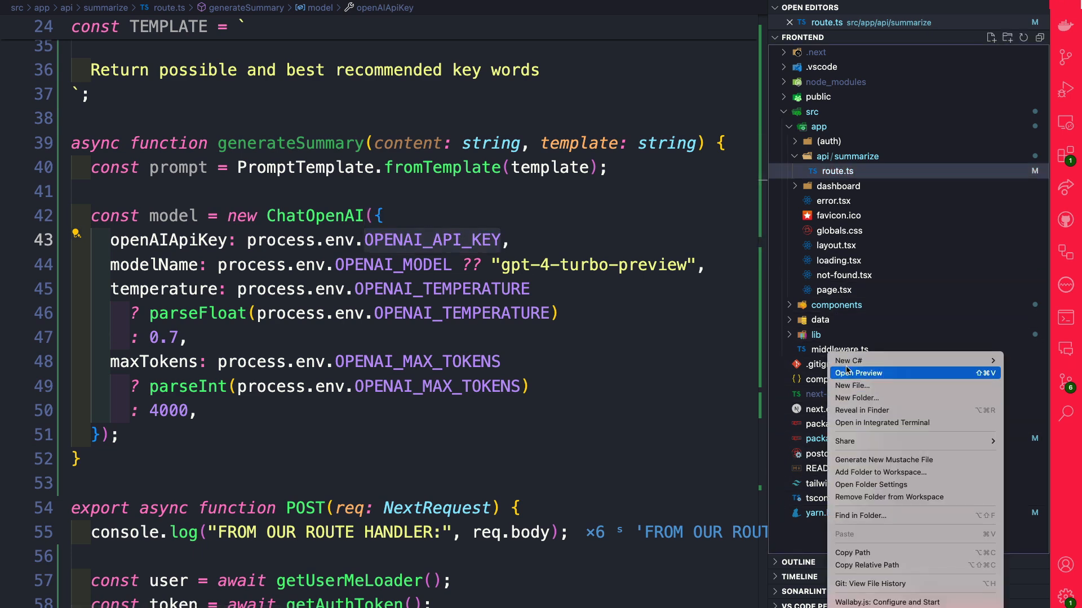
# Step: Create a .env.local file in the project root and type OPENAI_API_KEY
pyautogui.click(852, 385)
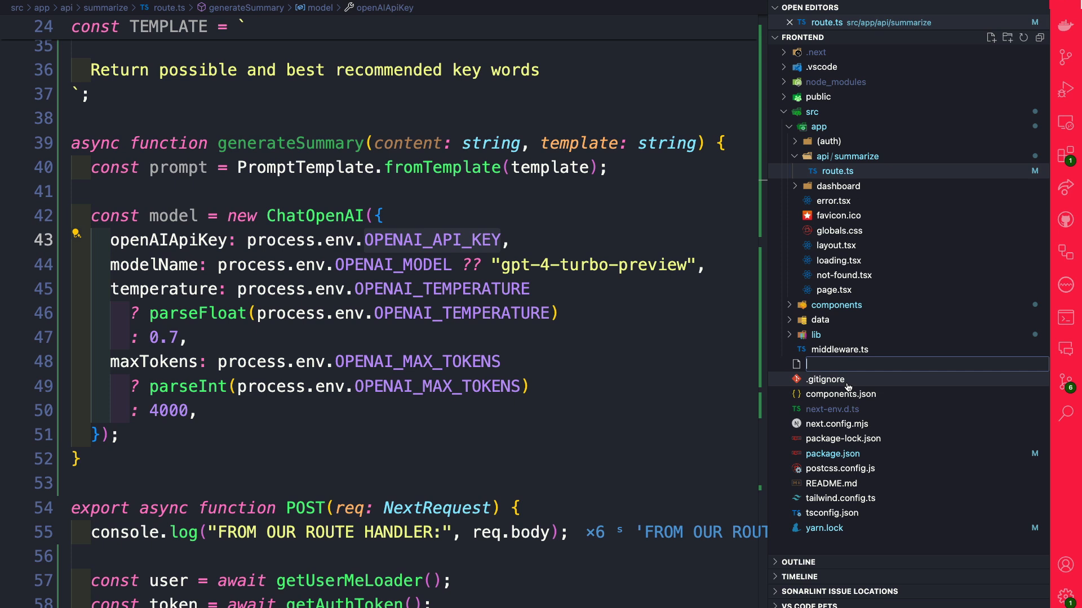
pyautogui.write('.env.local')
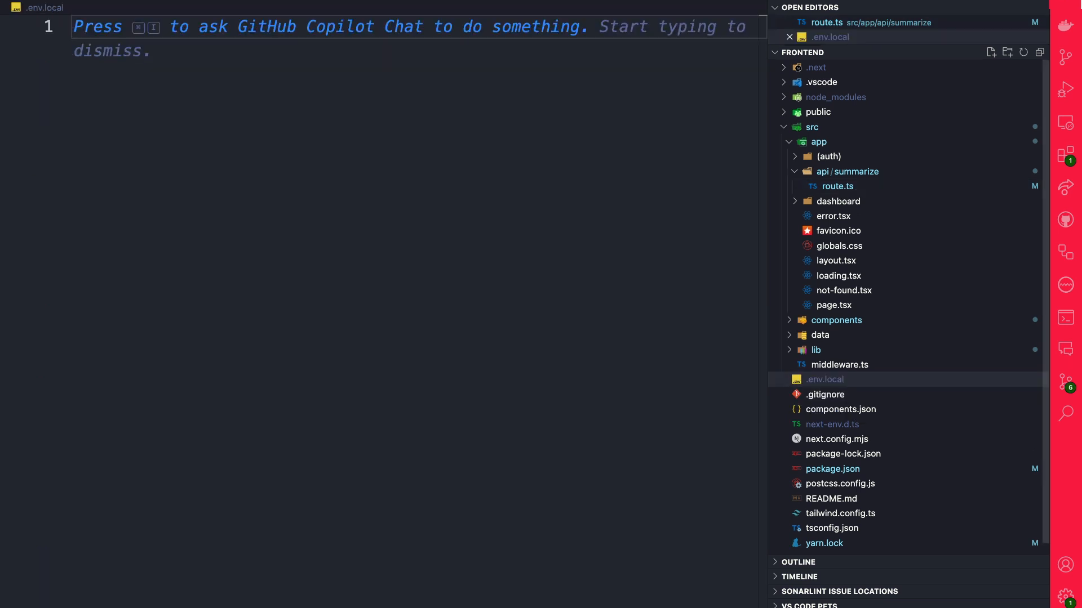
pyautogui.write('OPENAI_API_KEY')
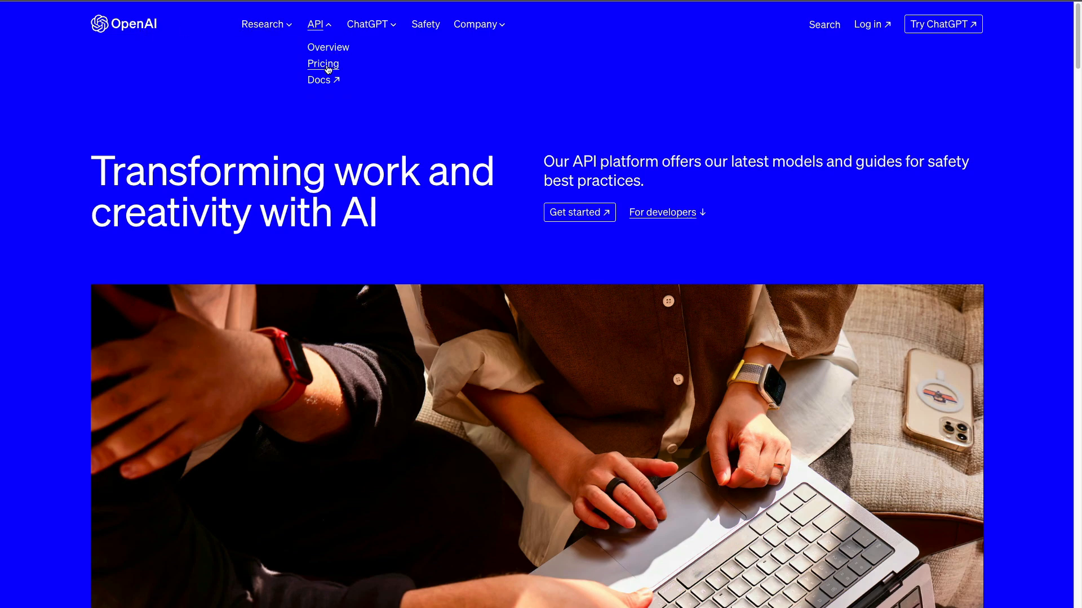
# Step: Create an OpenAI secret key named 'testing' and copy it
pyautogui.click(319, 79)
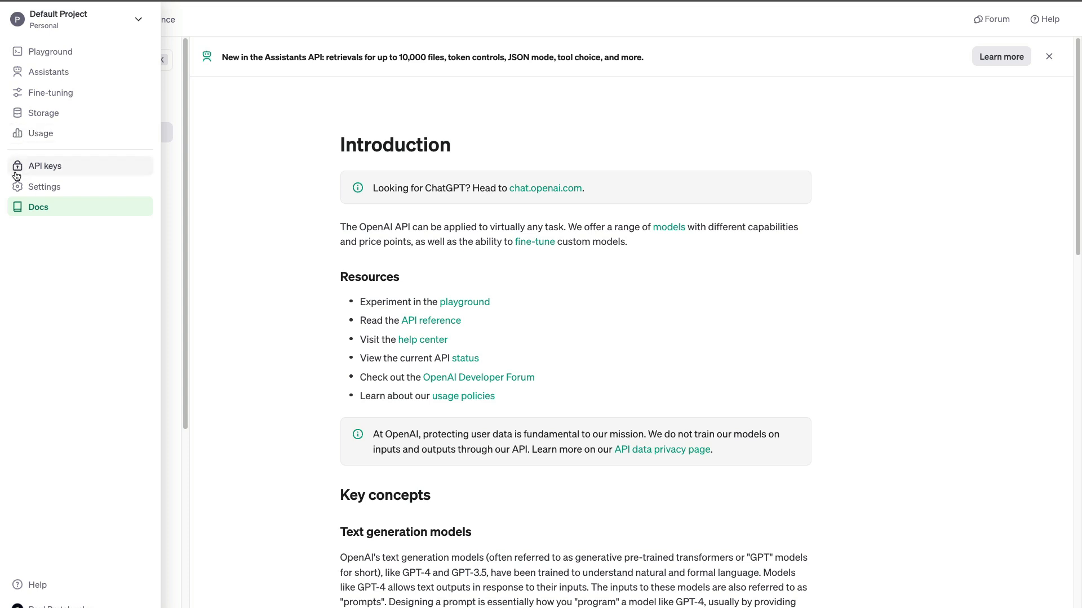
pyautogui.click(44, 166)
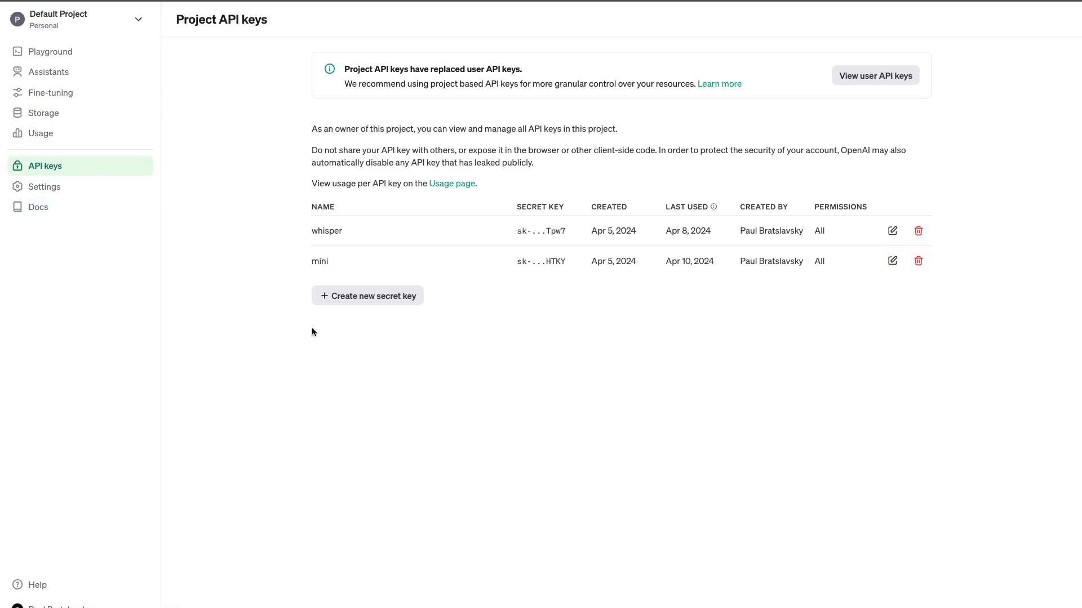
pyautogui.write('testing')
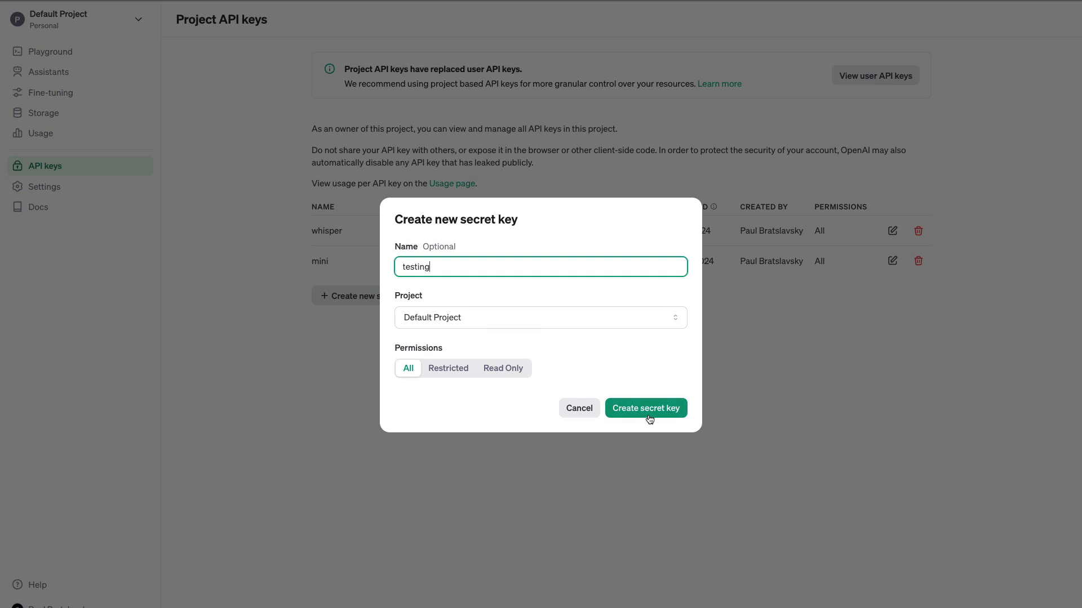
pyautogui.click(645, 408)
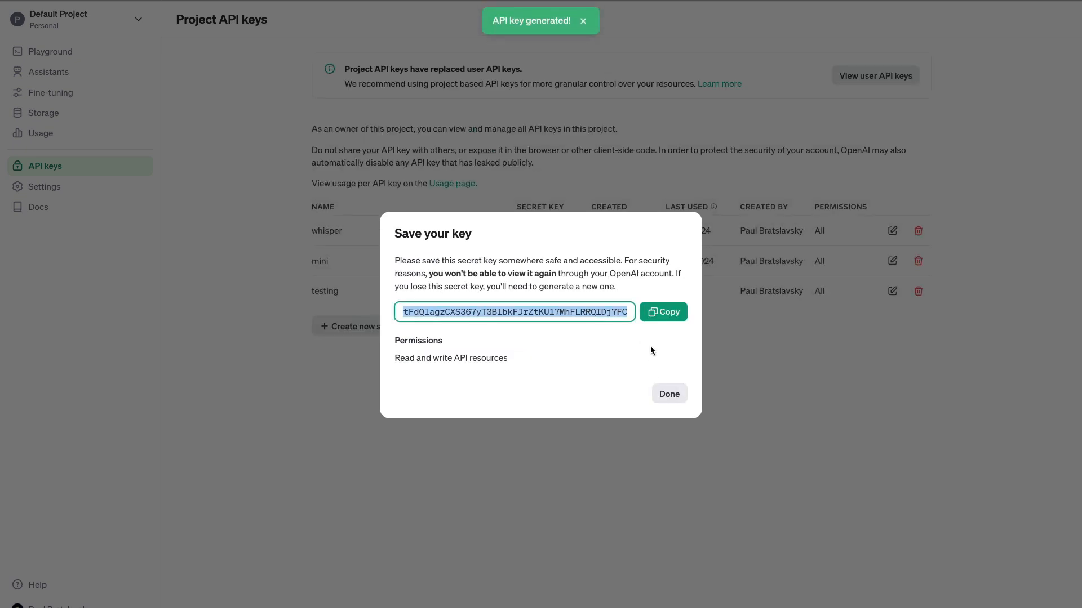
pyautogui.click(663, 311)
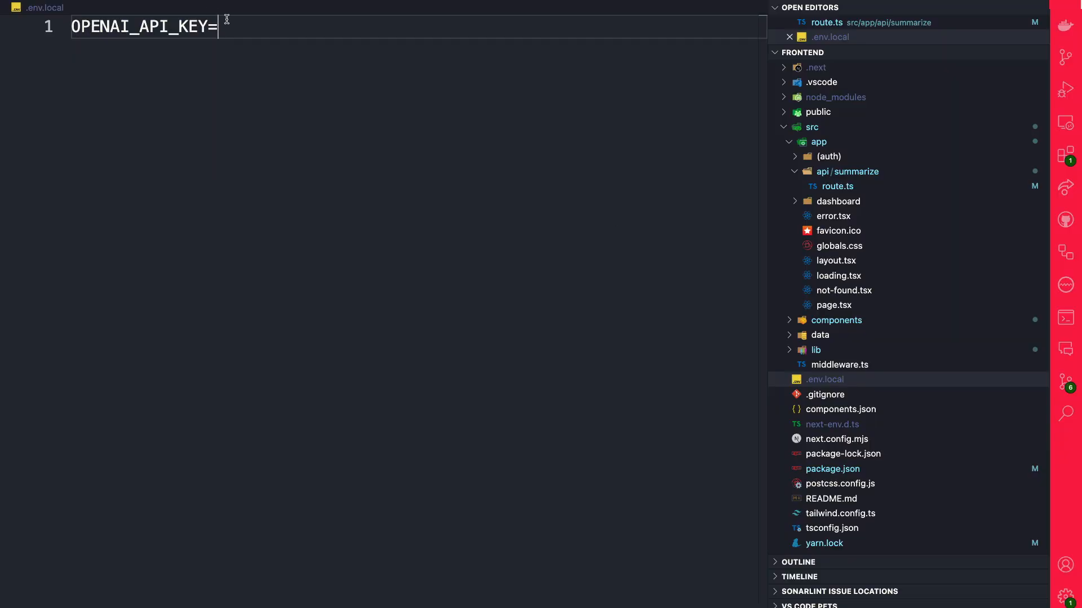
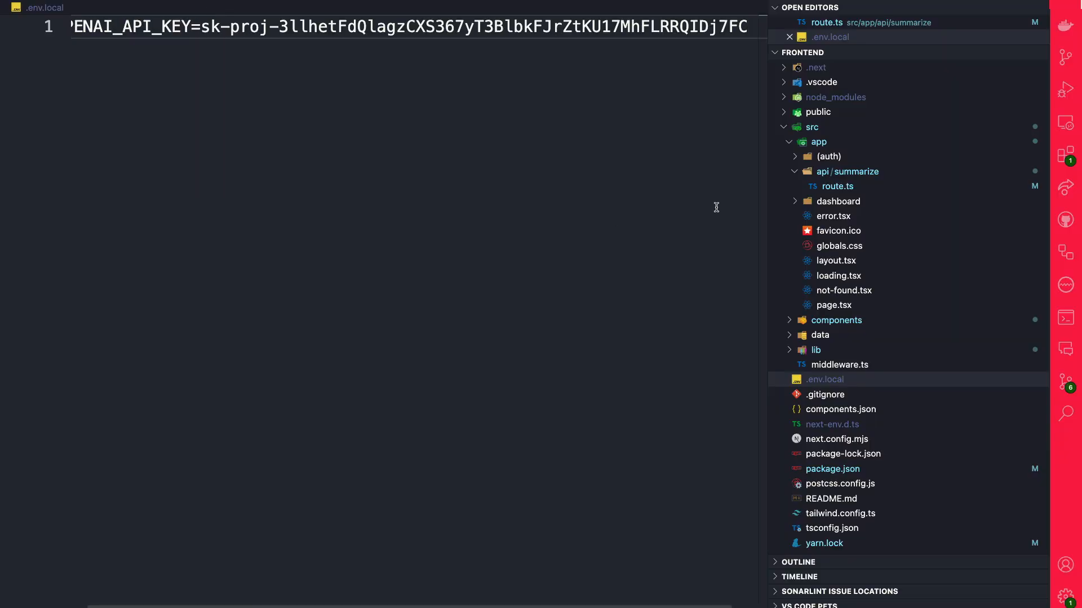
# Step: Paste the API key into .env.local, then pipe prompt, model and StringOutputParser in generateSummary
pyautogui.click(838, 186)
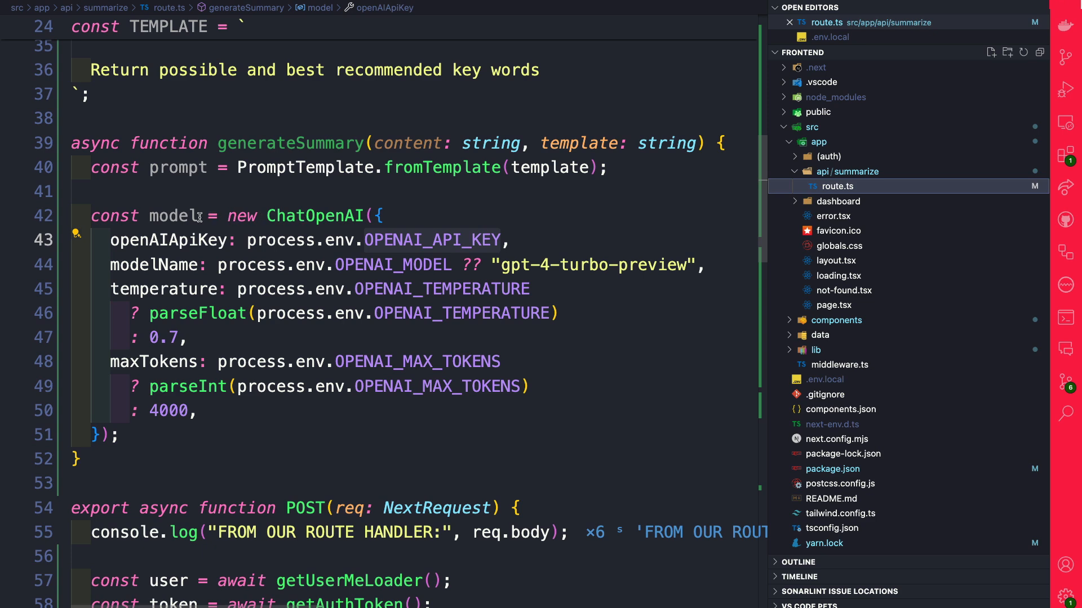
pyautogui.moveTo(175, 216)
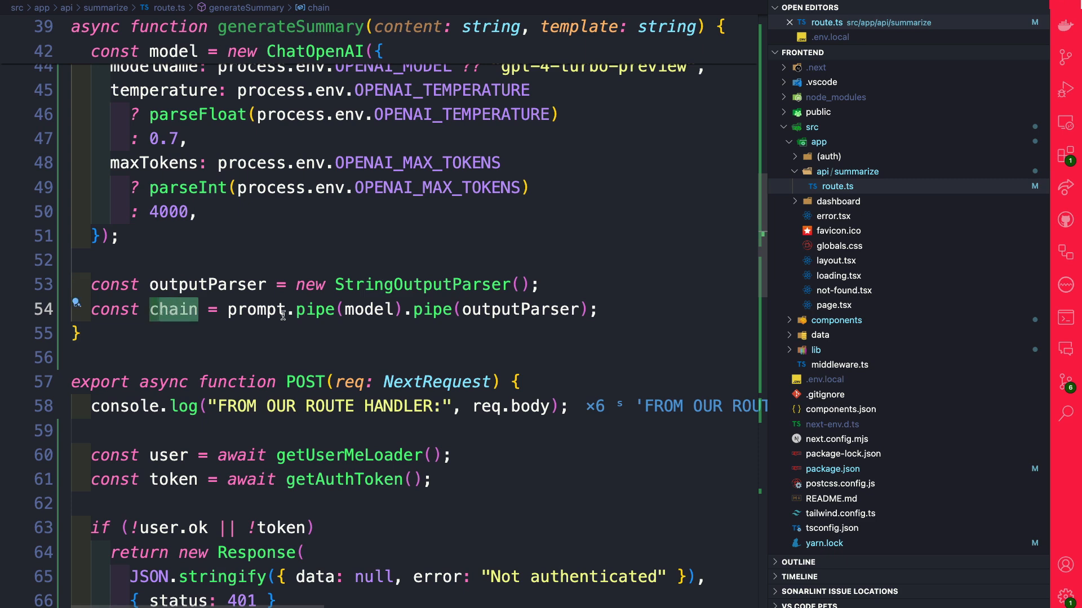
pyautogui.doubleClick(370, 309)
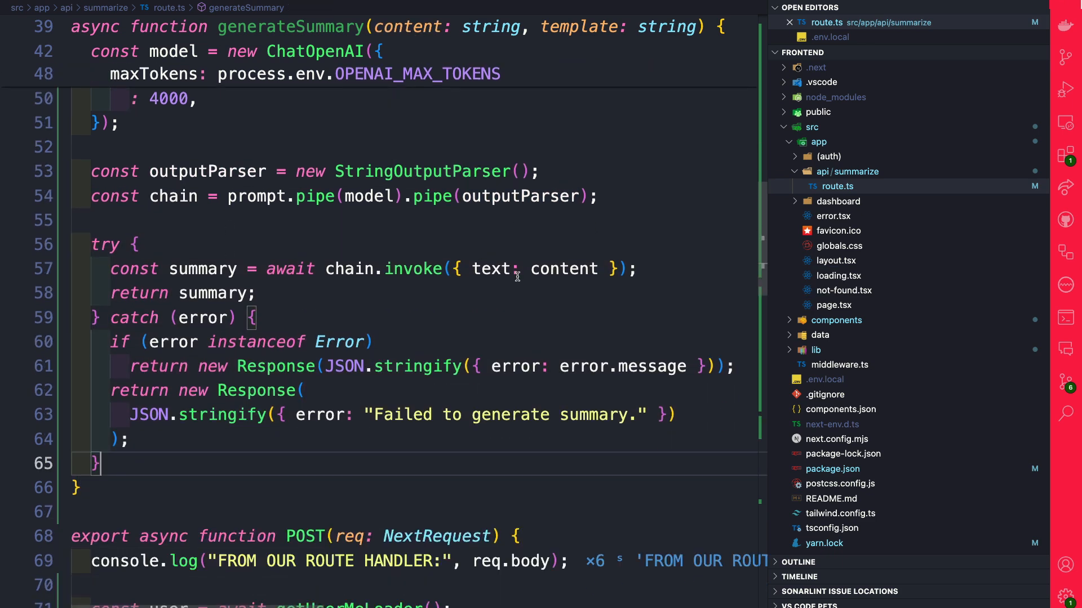
pyautogui.moveTo(412, 268)
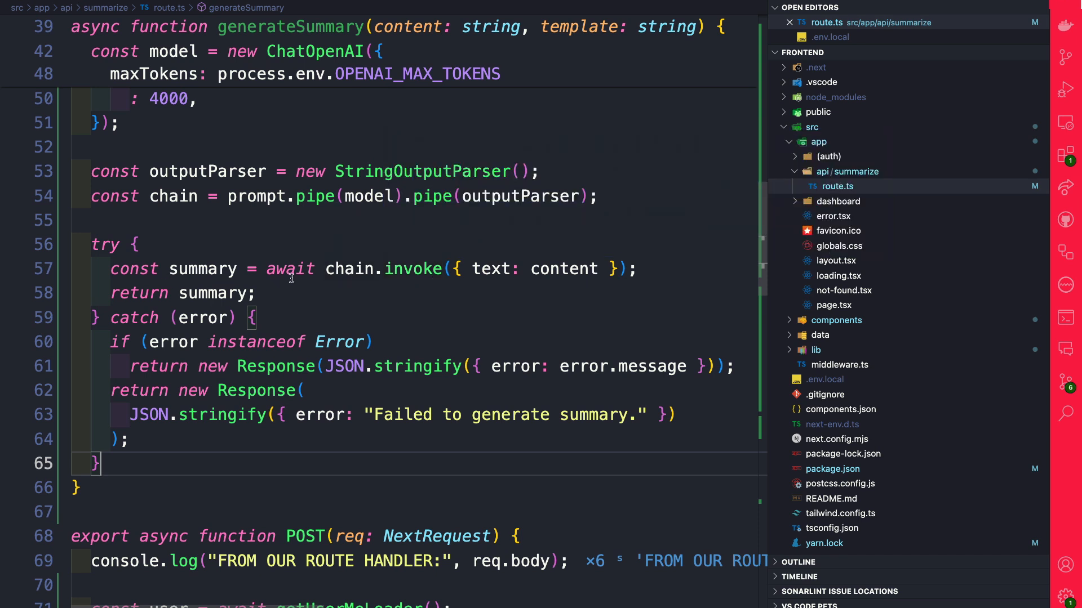
pyautogui.doubleClick(203, 268)
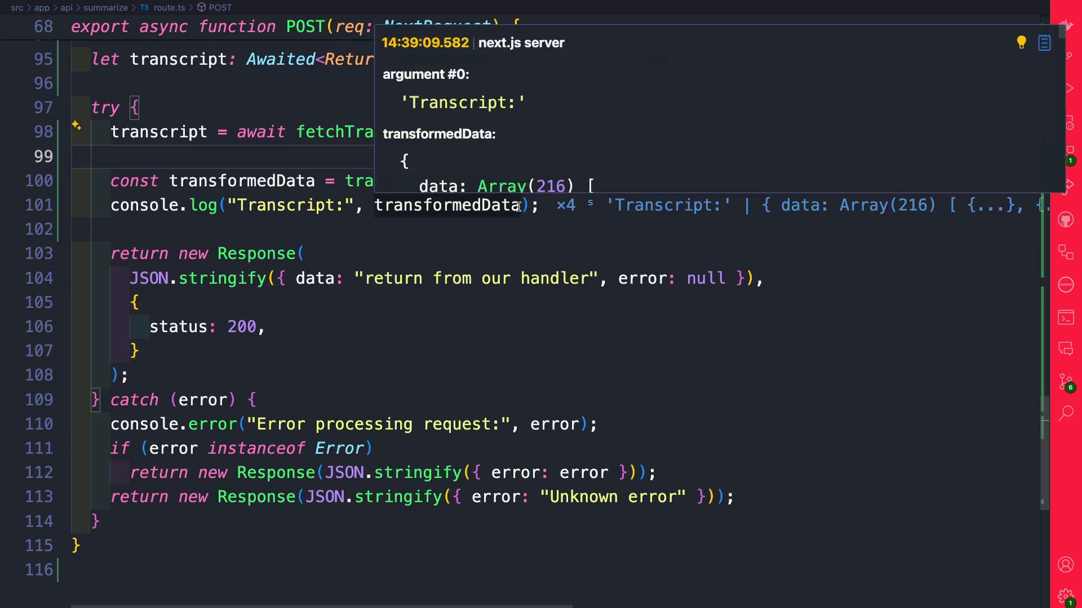
# Step: Call generateSummary with transformedData.text and TEMPLATE, storing the result and logging it with console.log("Summary:", summary)
pyautogui.write('.')
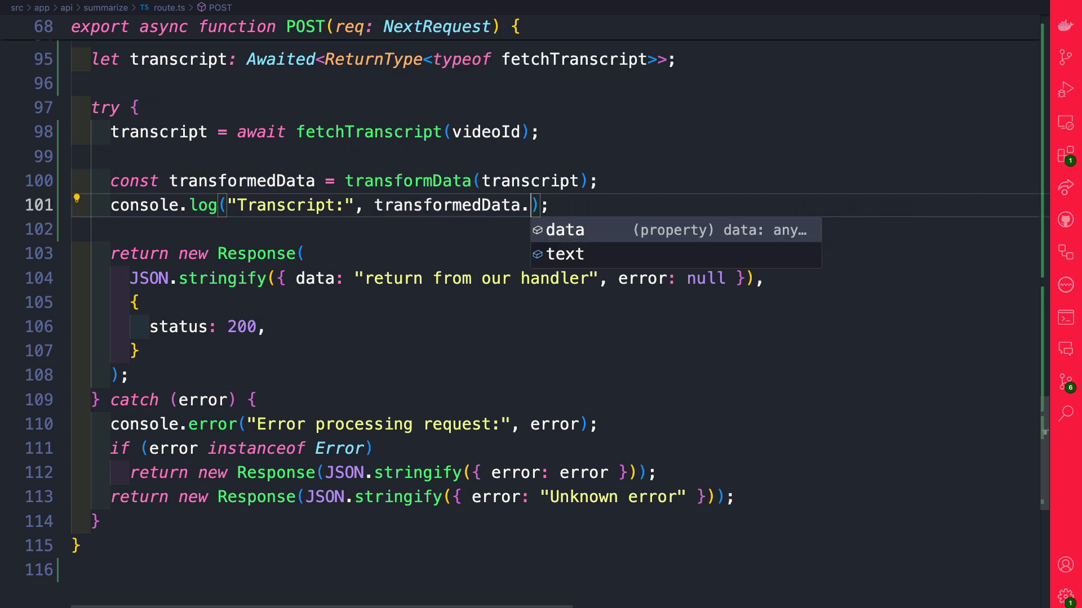
pyautogui.write('text')
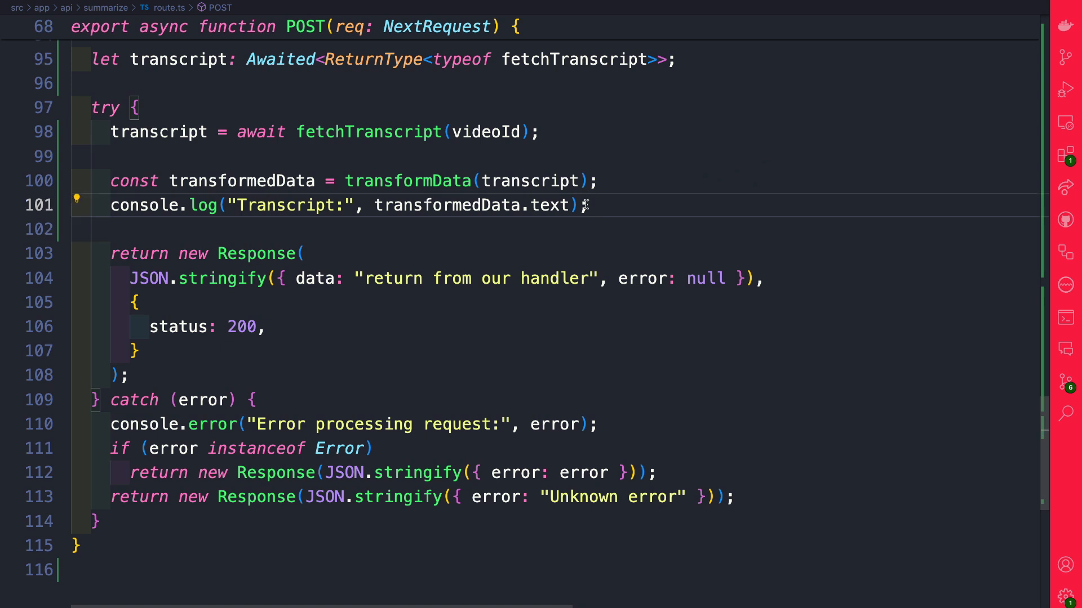
pyautogui.moveTo(580, 206)
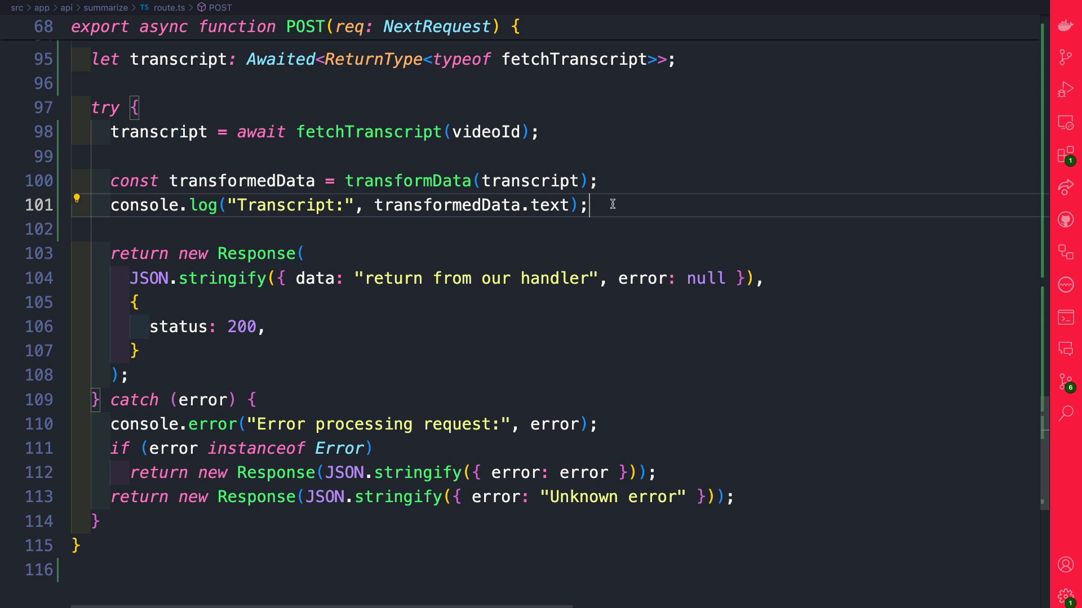
pyautogui.write('let summary: Awaited<ReturnType<typeof generateSummary>>;')
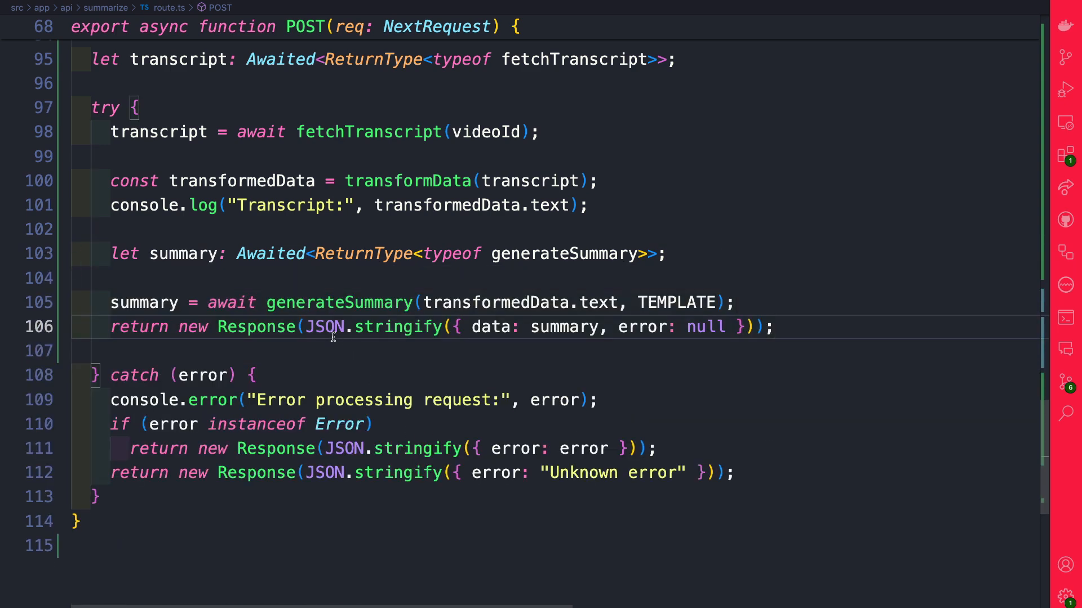
pyautogui.doubleClick(340, 302)
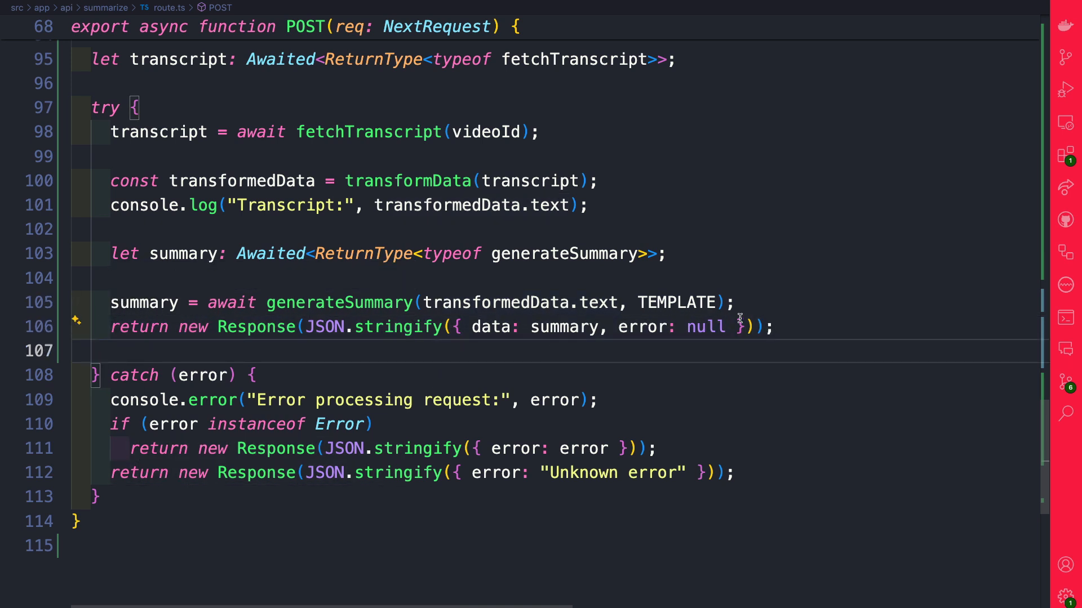
pyautogui.press('Enter')
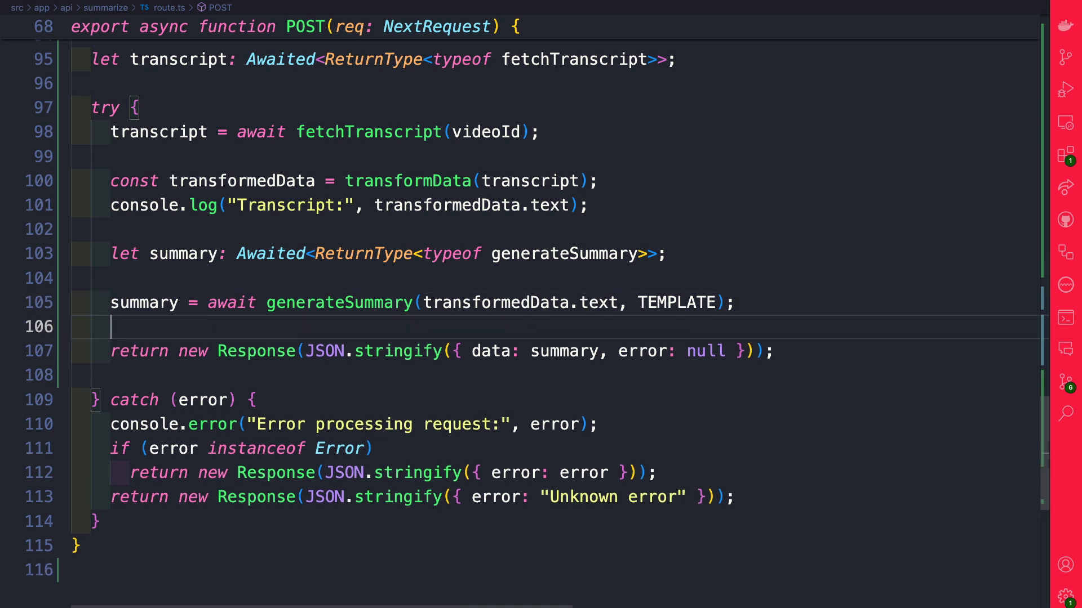
pyautogui.write('console.log("Summary:", summary);')
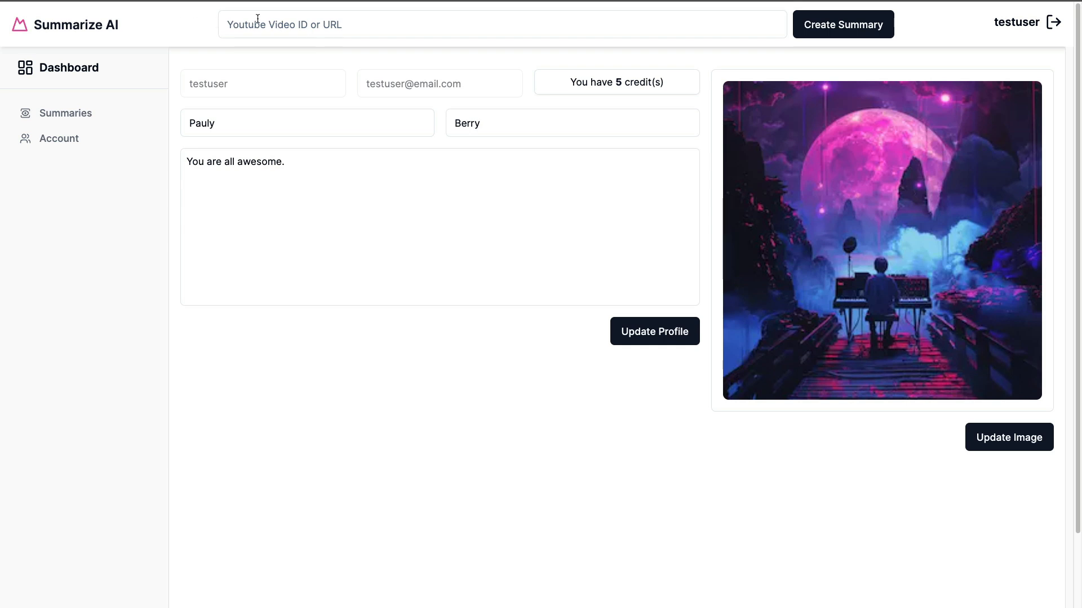
pyautogui.write('https://www.youtube.com/watch?v=znZs418fc_c')
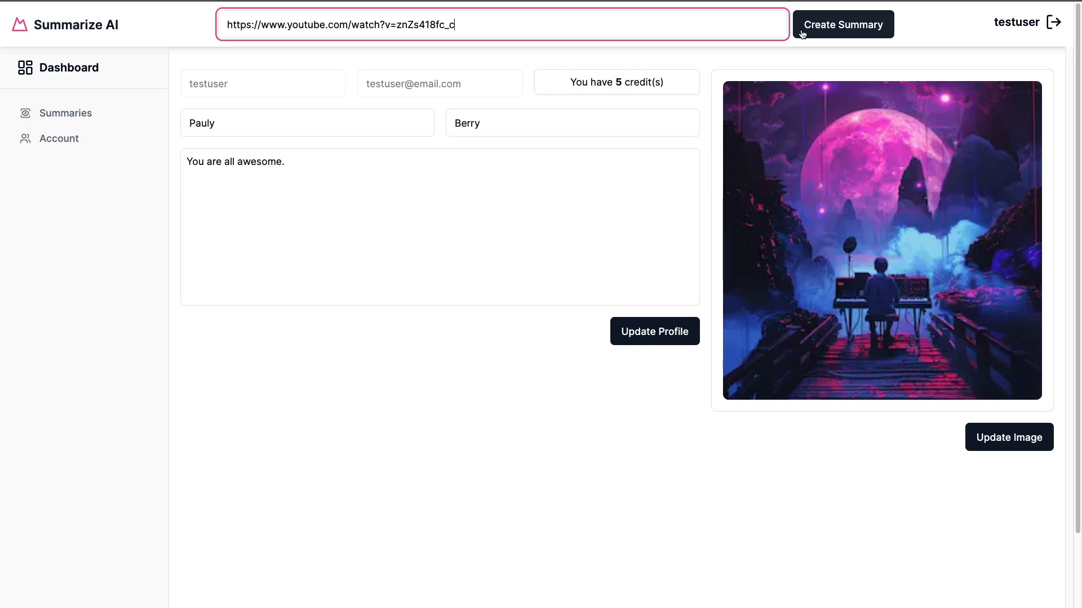
pyautogui.click(842, 24)
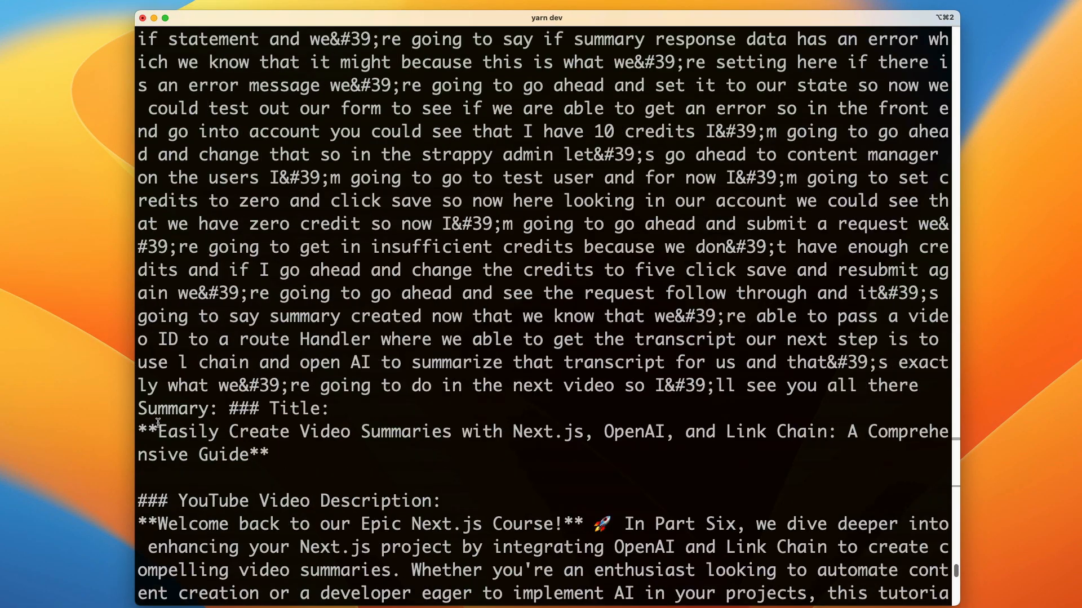
pyautogui.doubleClick(155, 408)
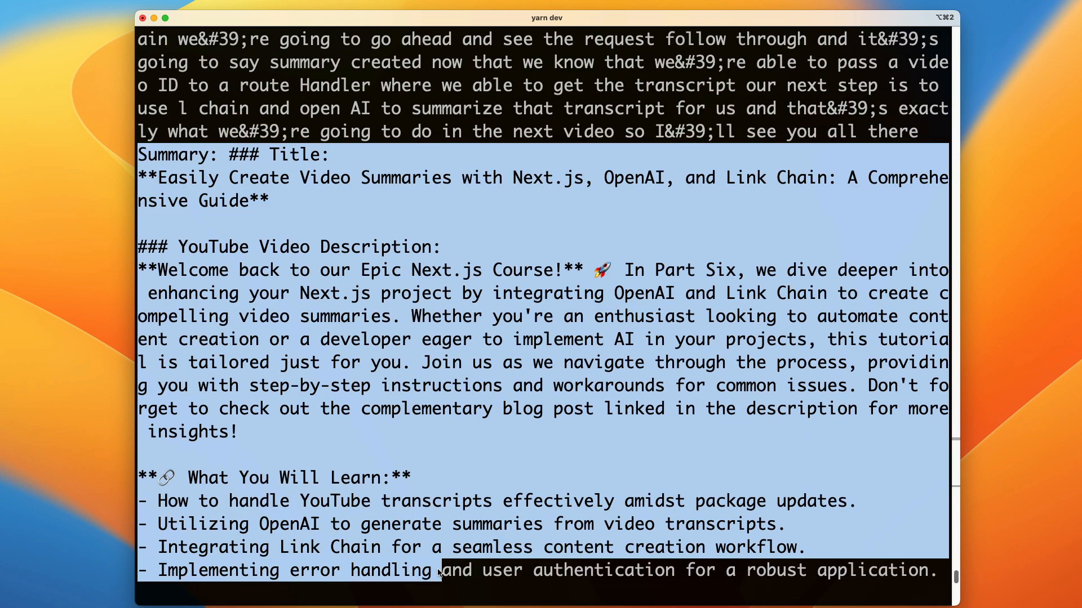
pyautogui.scroll(-3)
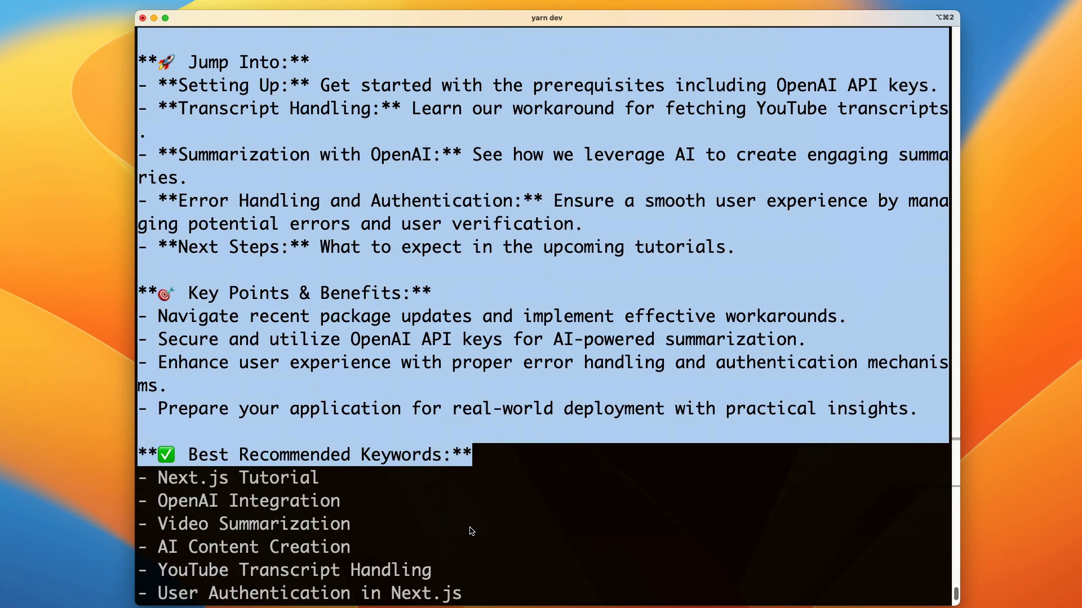
pyautogui.scroll(-3)
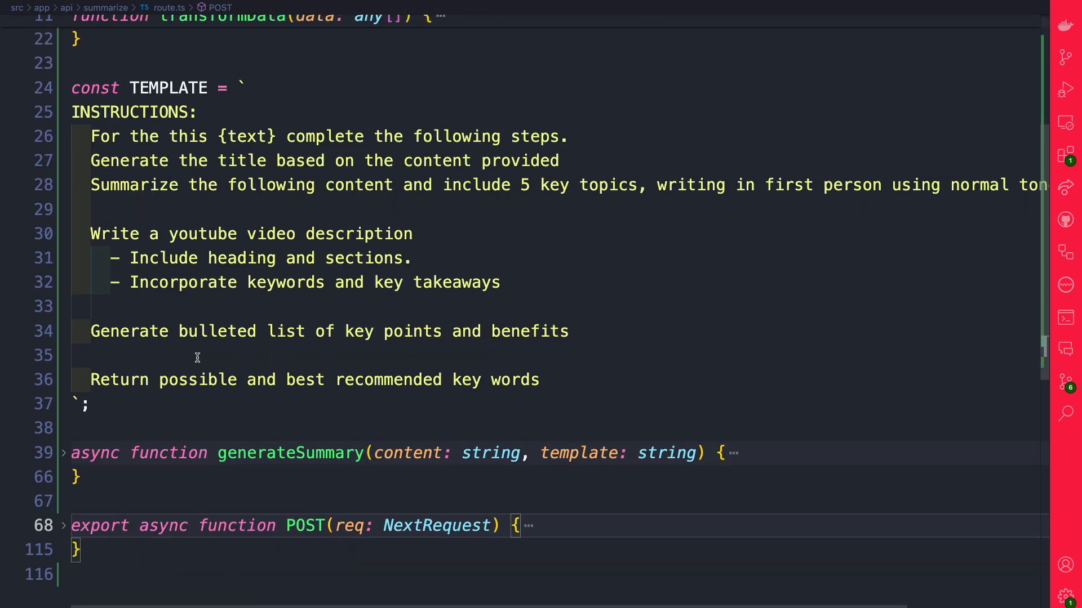
pyautogui.moveTo(71, 88); pyautogui.dragTo(82, 404)
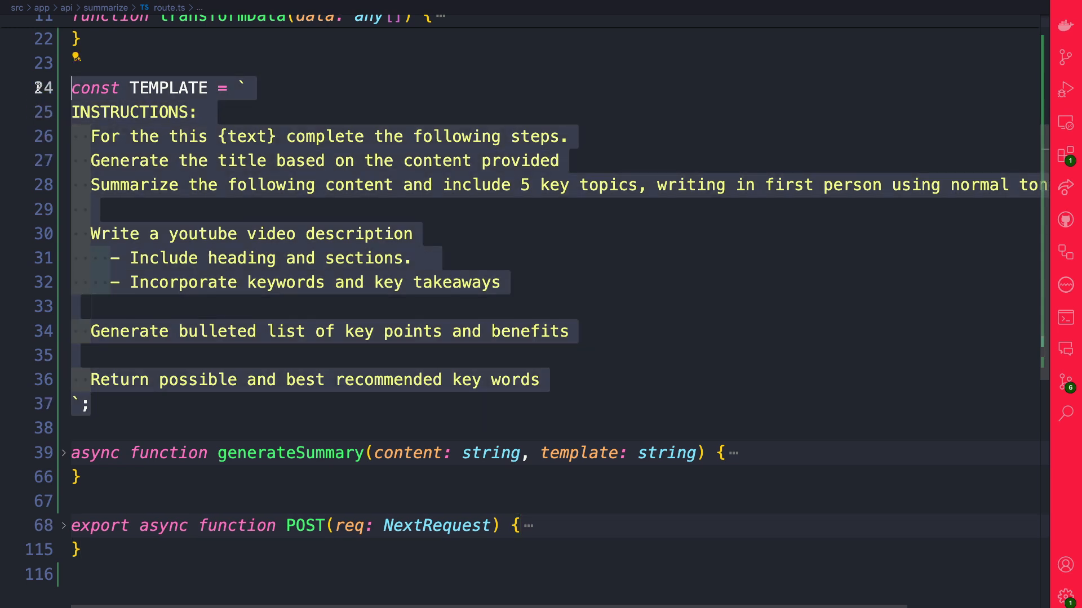
pyautogui.click(62, 88)
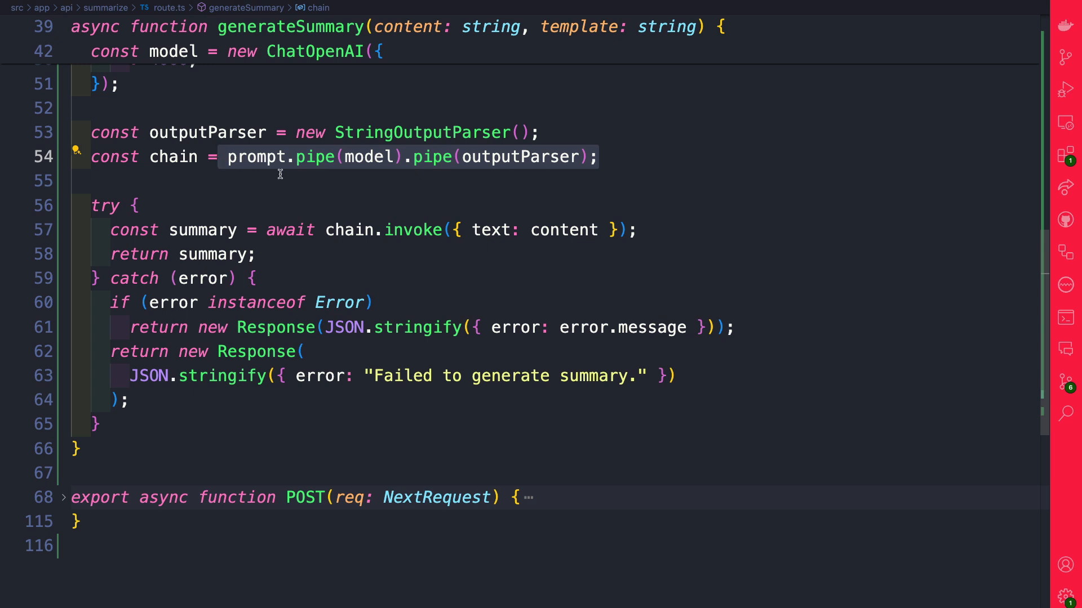
pyautogui.moveTo(467, 267)
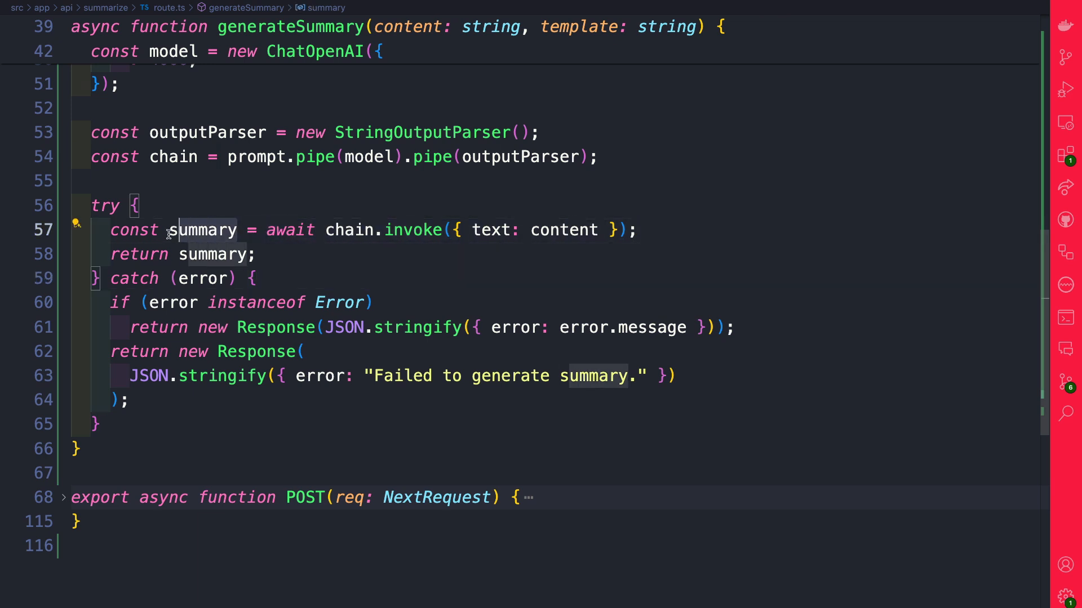
pyautogui.doubleClick(203, 229)
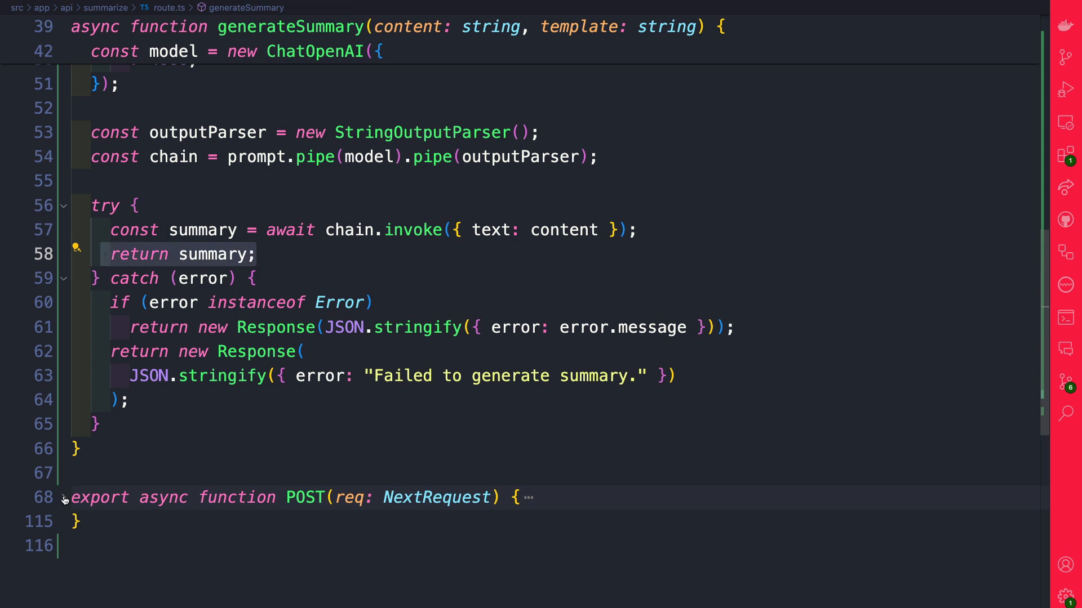
pyautogui.scroll(-3)
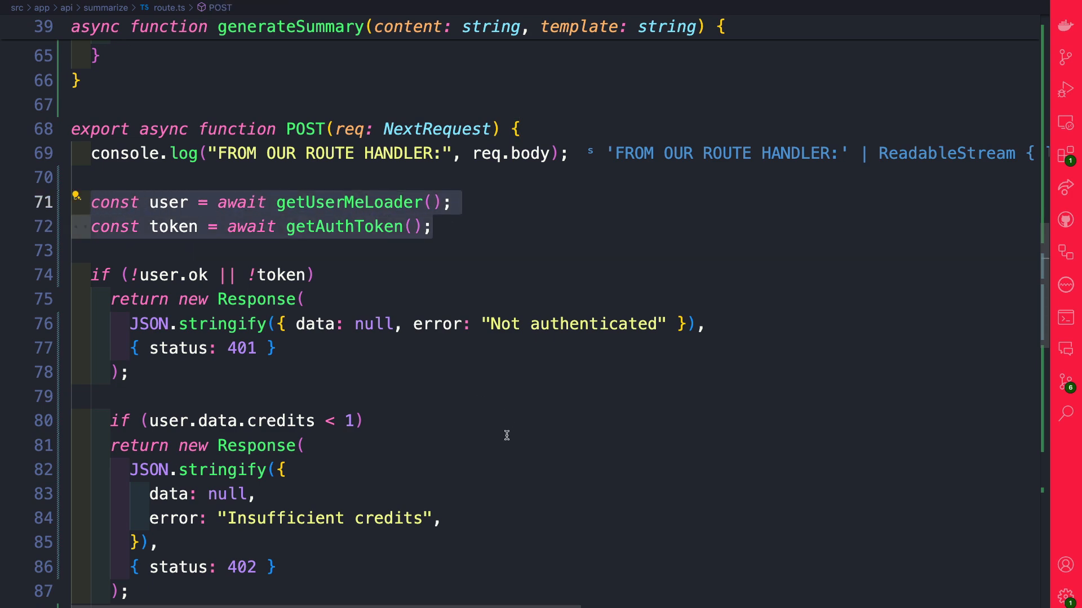
pyautogui.scroll(-3)
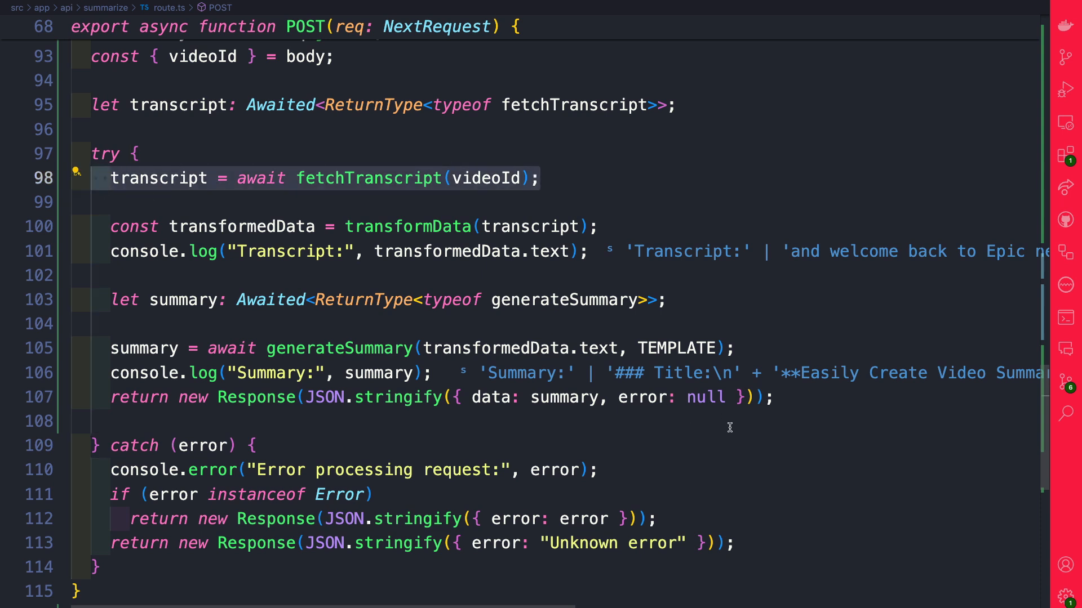
pyautogui.scroll(-3)
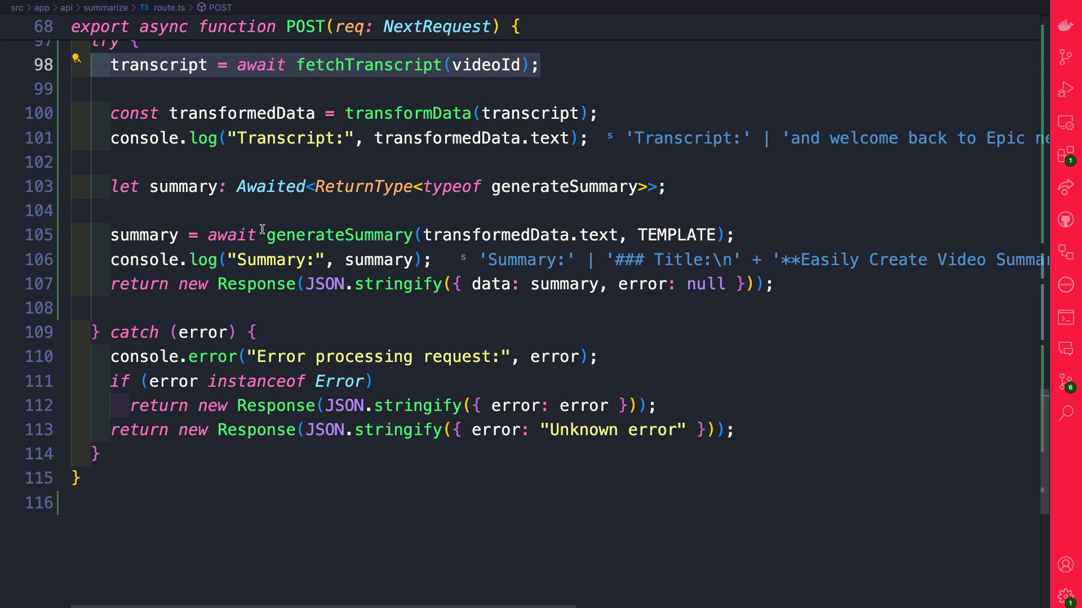
pyautogui.doubleClick(338, 234)
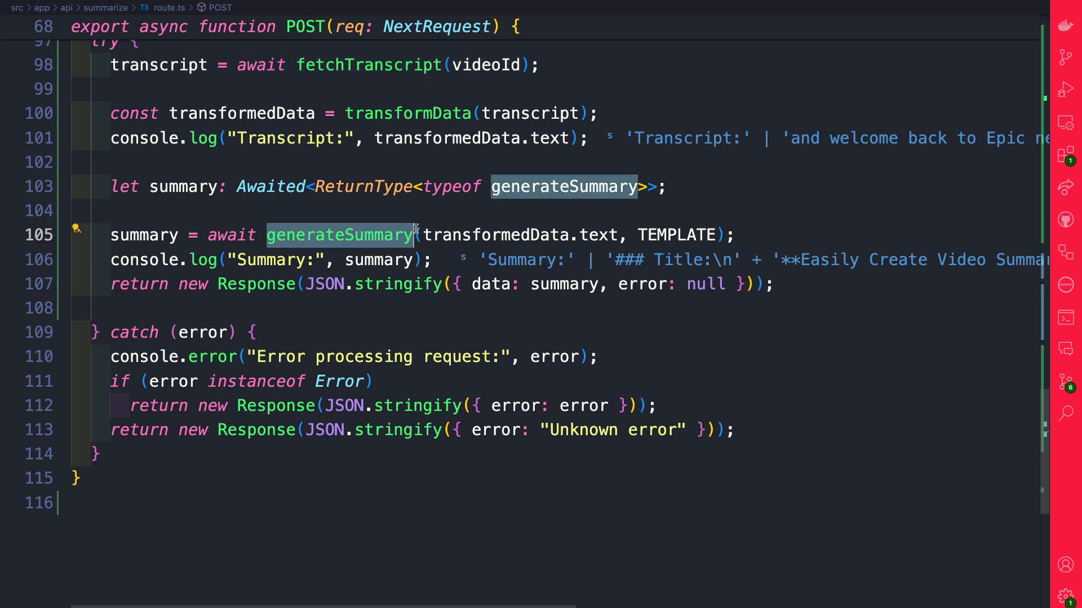
pyautogui.moveTo(339, 235)
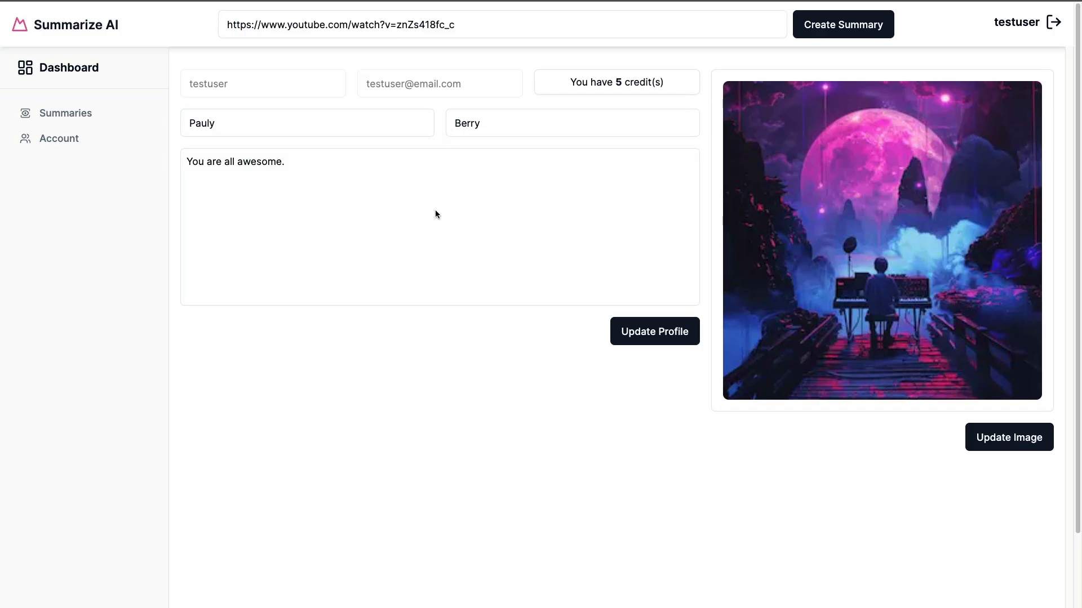
pyautogui.moveTo(396, 79)
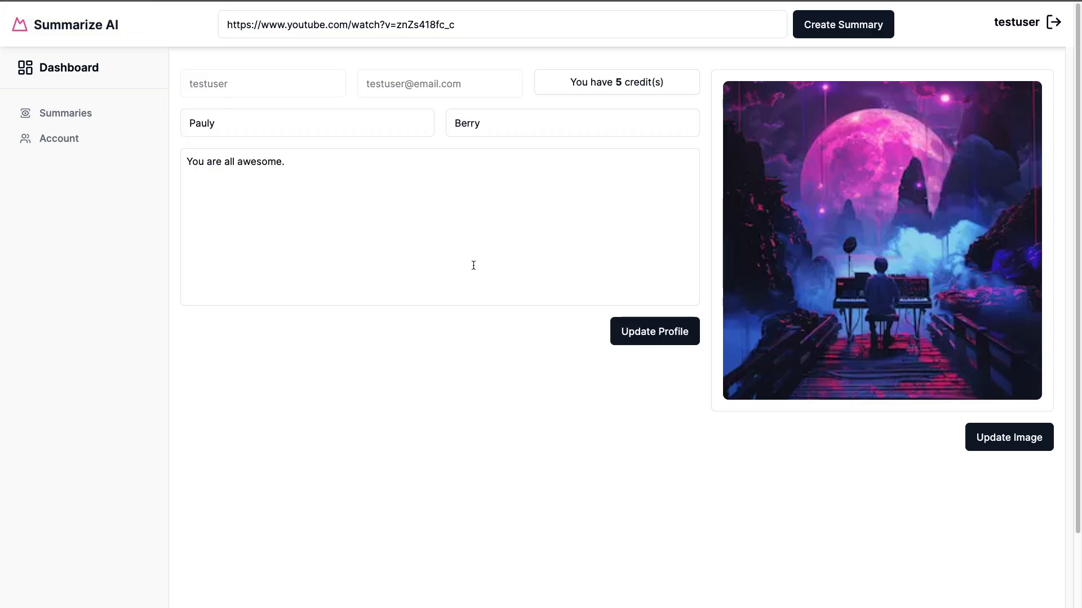
pyautogui.moveTo(67, 113)
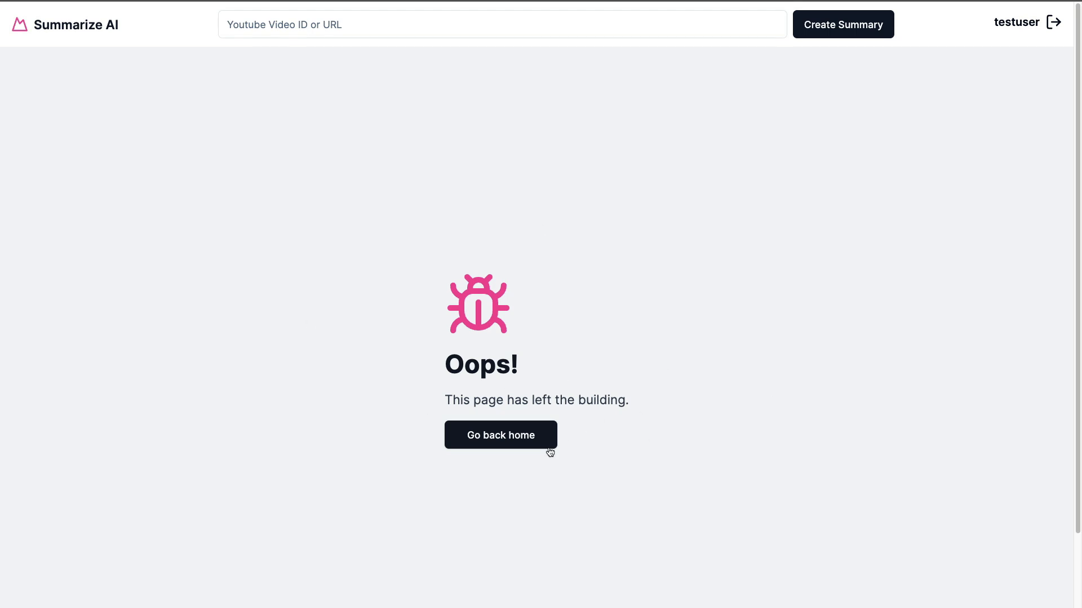
pyautogui.moveTo(302, 342)
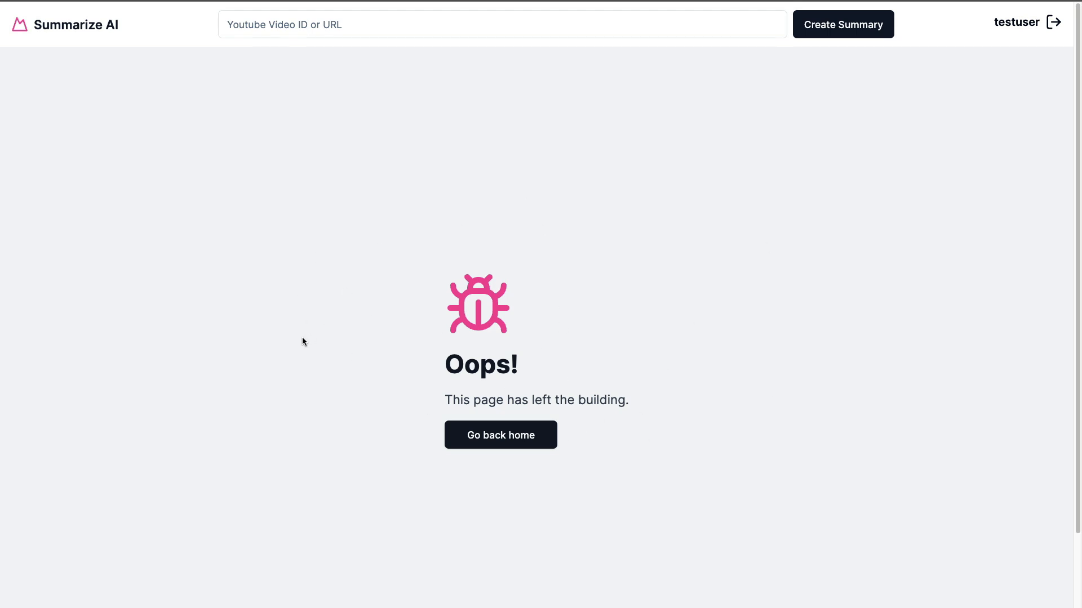
pyautogui.moveTo(305, 331)
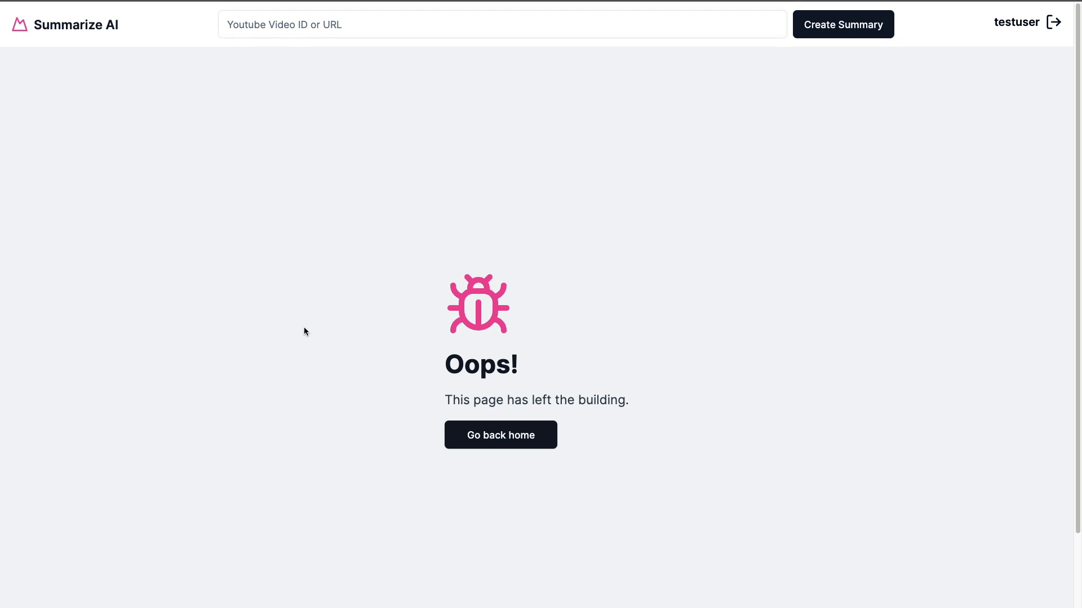